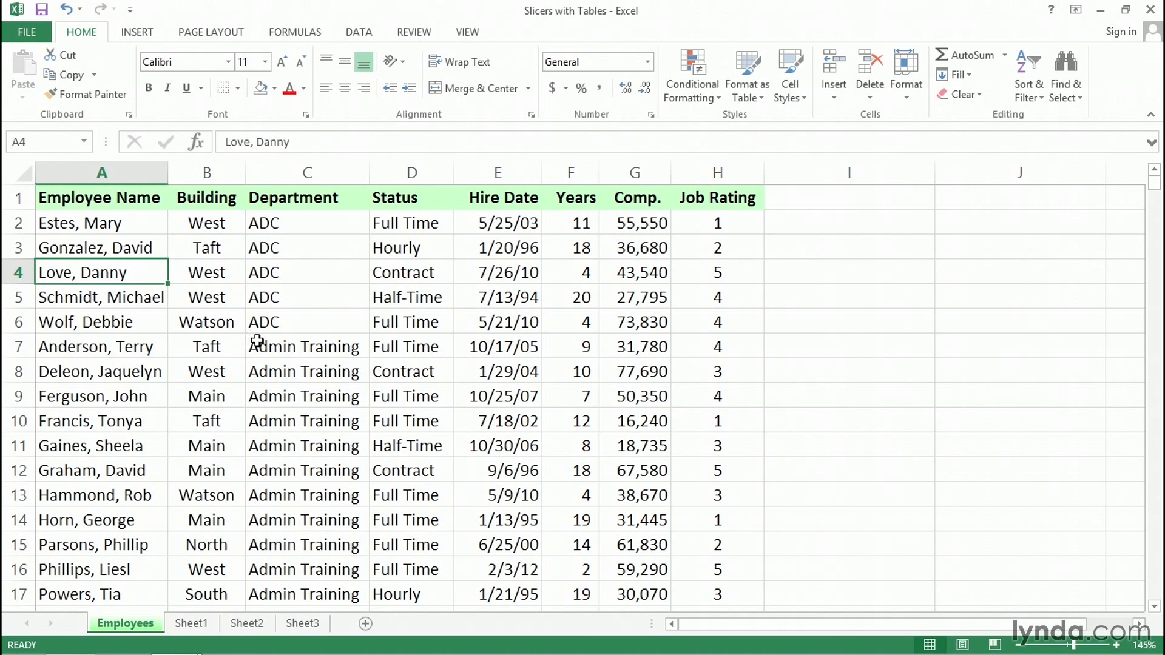
{"action": "mouse_move", "coordinate": [307, 296]}
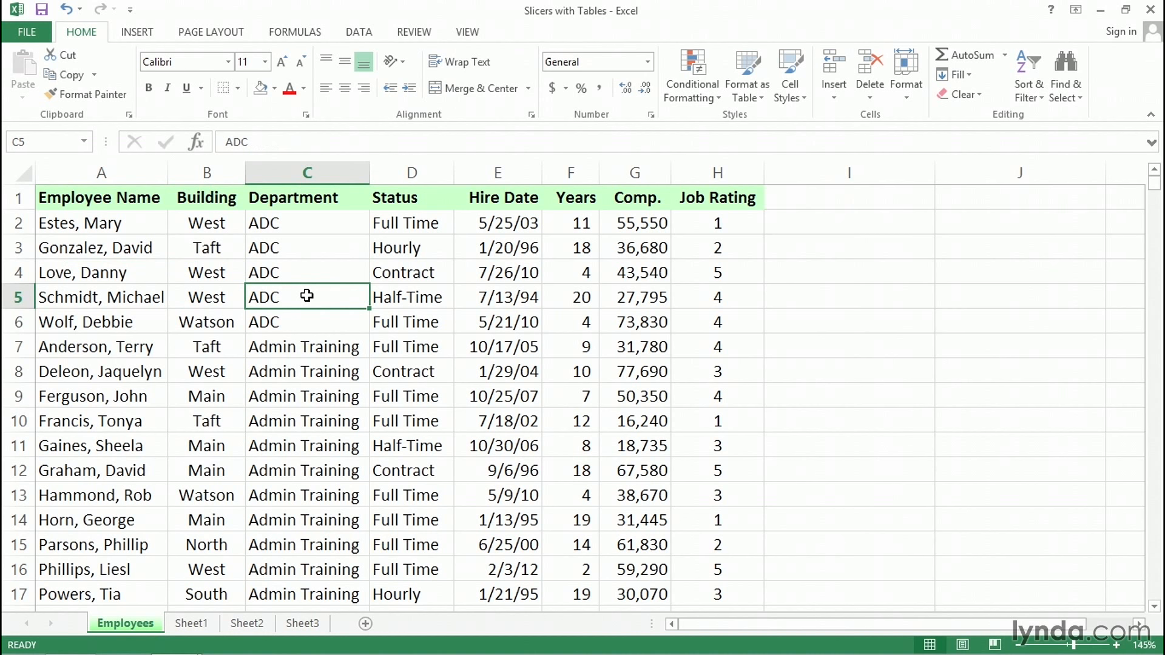
{"action": "mouse_move", "coordinate": [413, 446]}
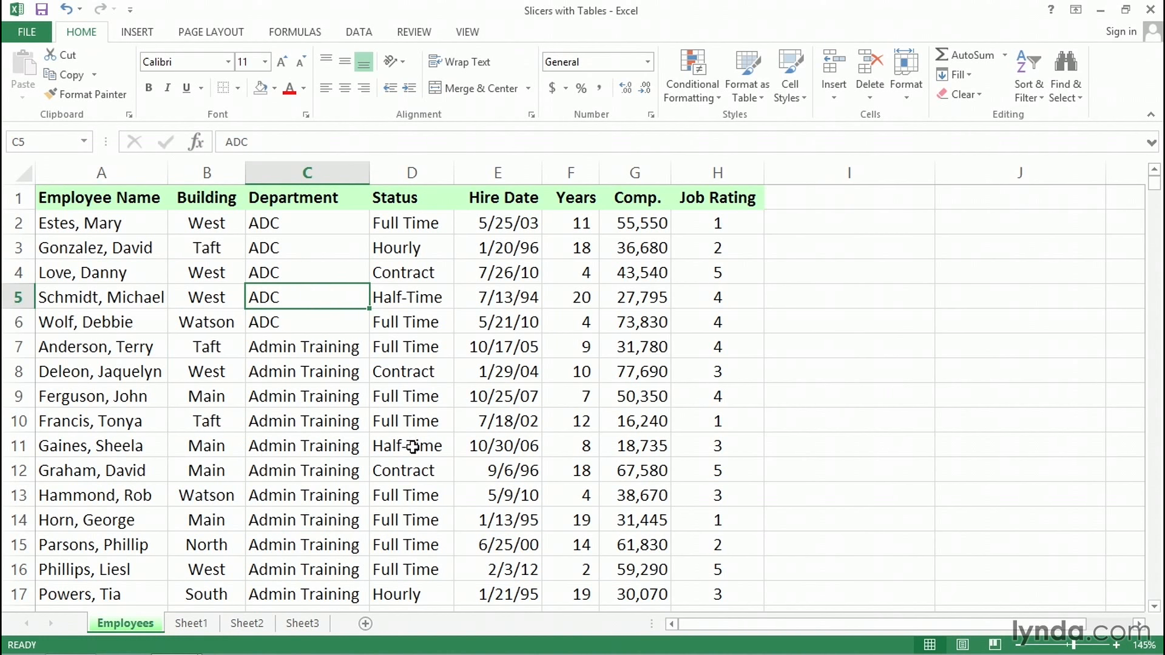
{"action": "mouse_move", "coordinate": [113, 227]}
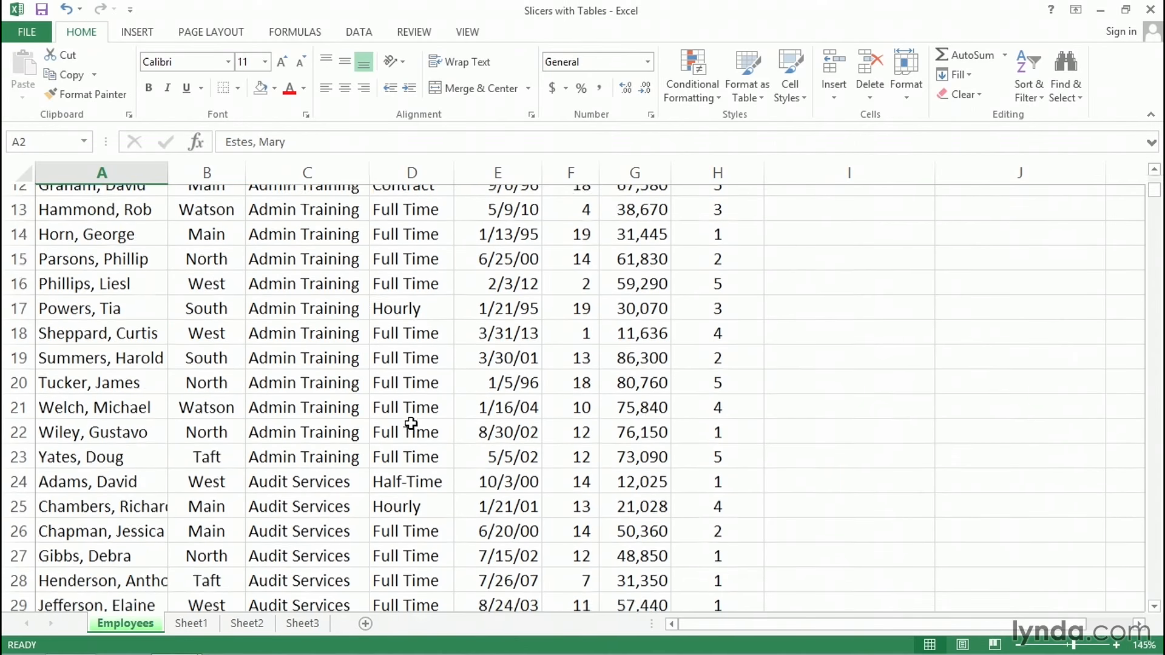
Step: Convert the employee data into a formatted table with headers (Table1)
{"action": "scroll", "scroll_direction": "down", "scroll_amount": 3}
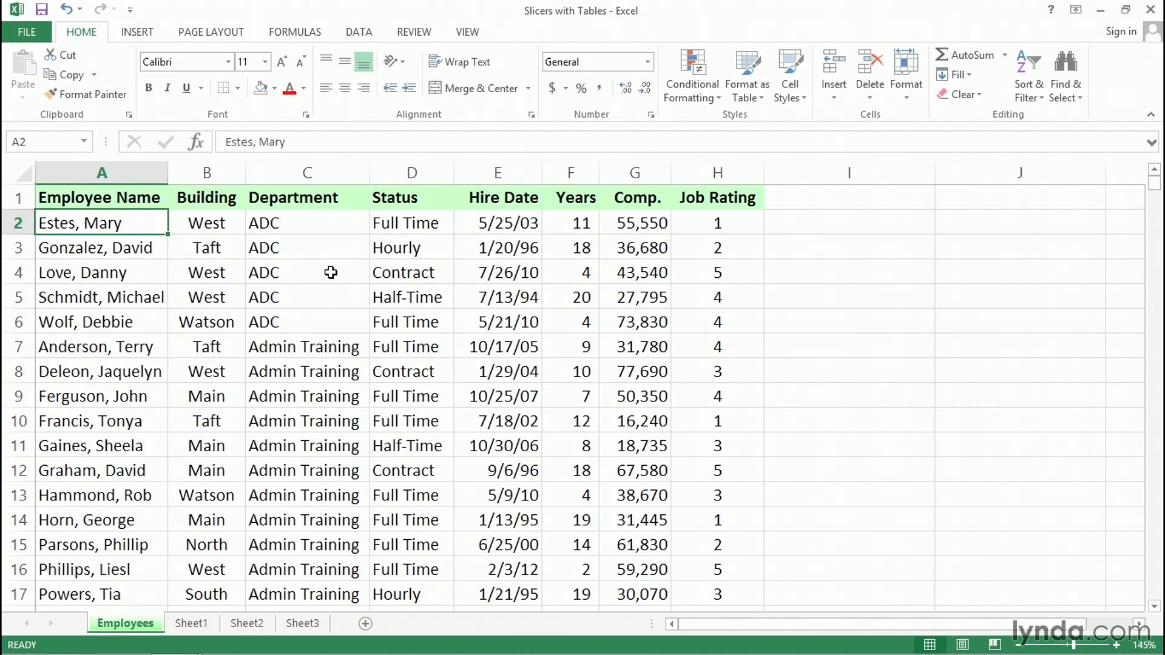
{"action": "left_click", "coordinate": [307, 272]}
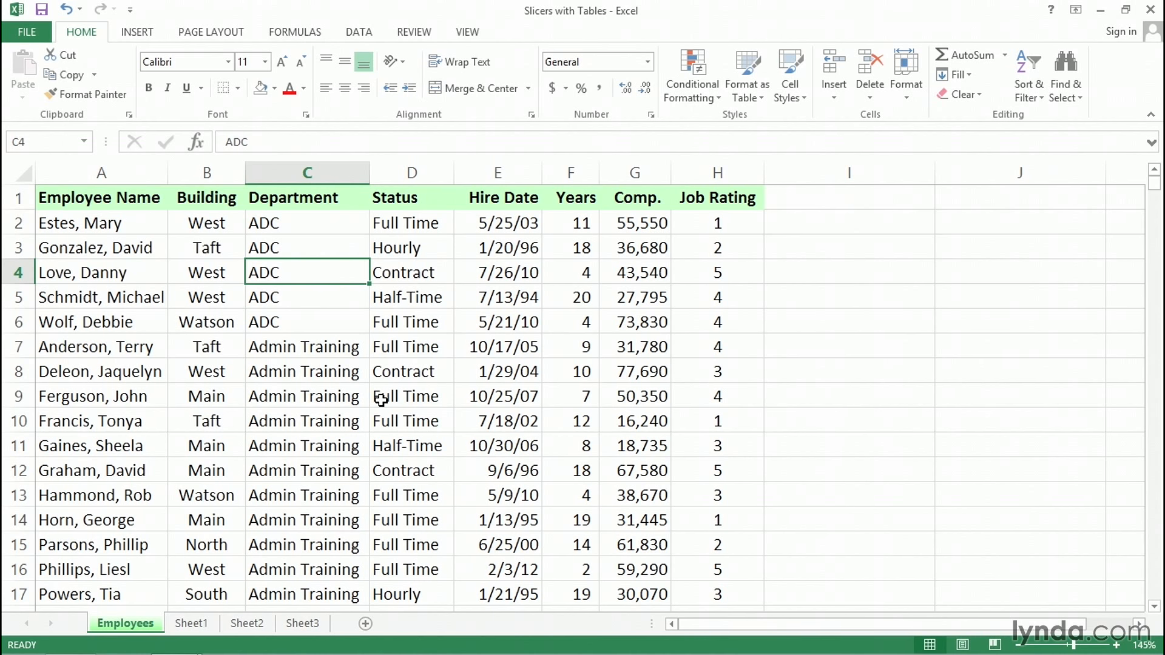
{"action": "mouse_move", "coordinate": [379, 248]}
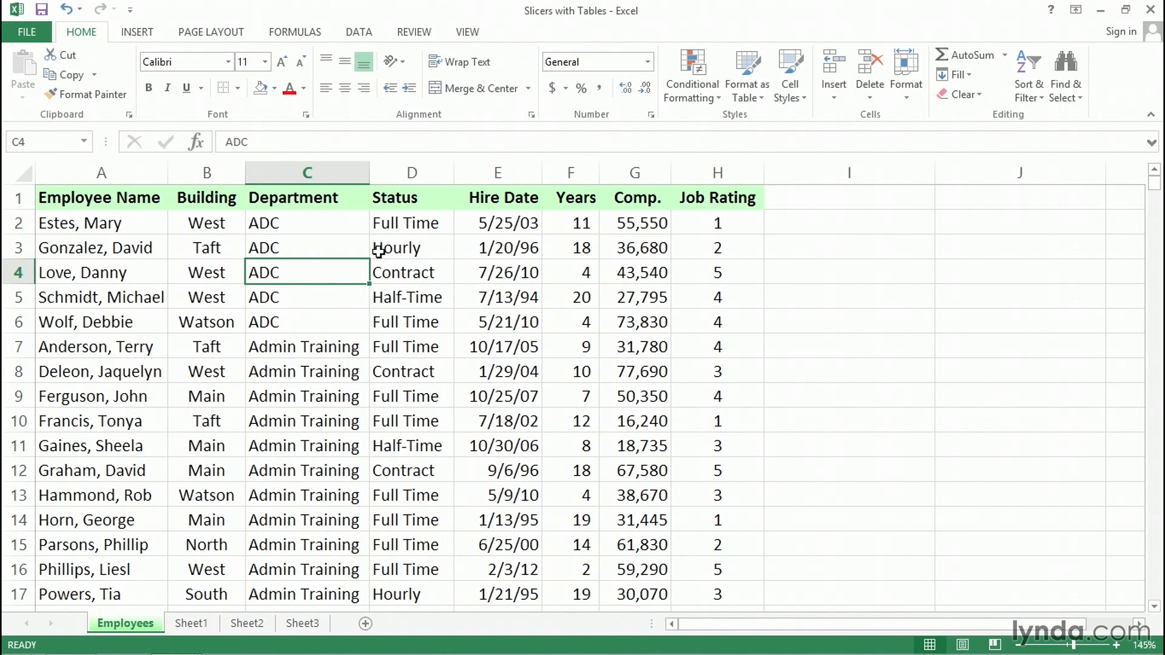
{"action": "mouse_move", "coordinate": [816, 136]}
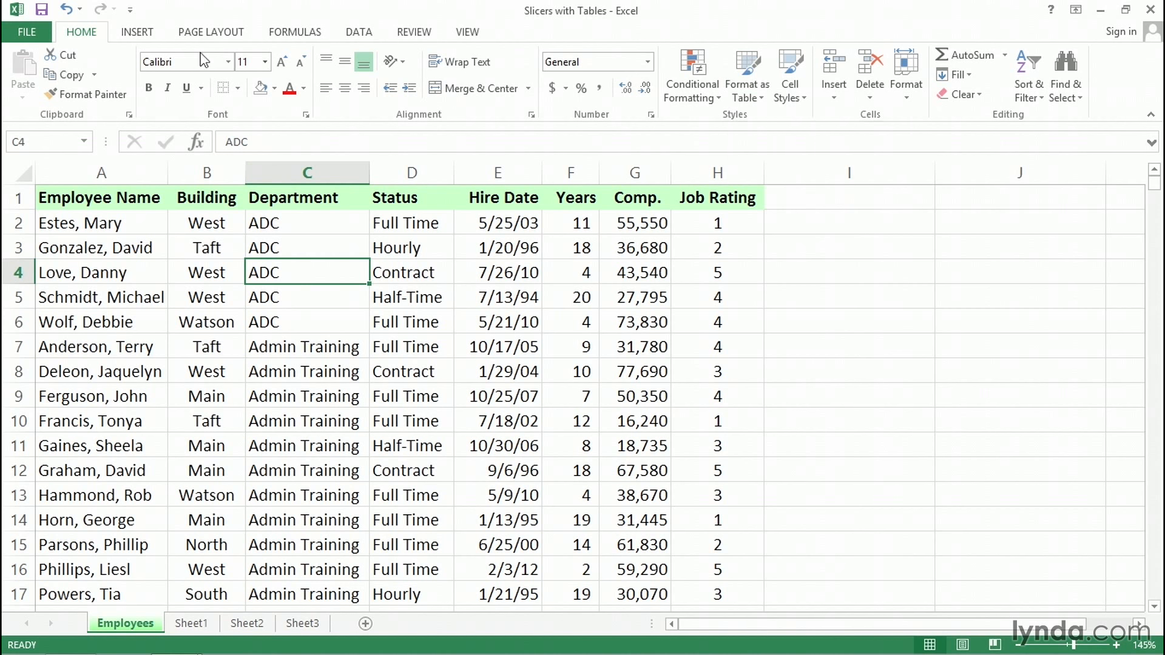
{"action": "left_click", "coordinate": [137, 32]}
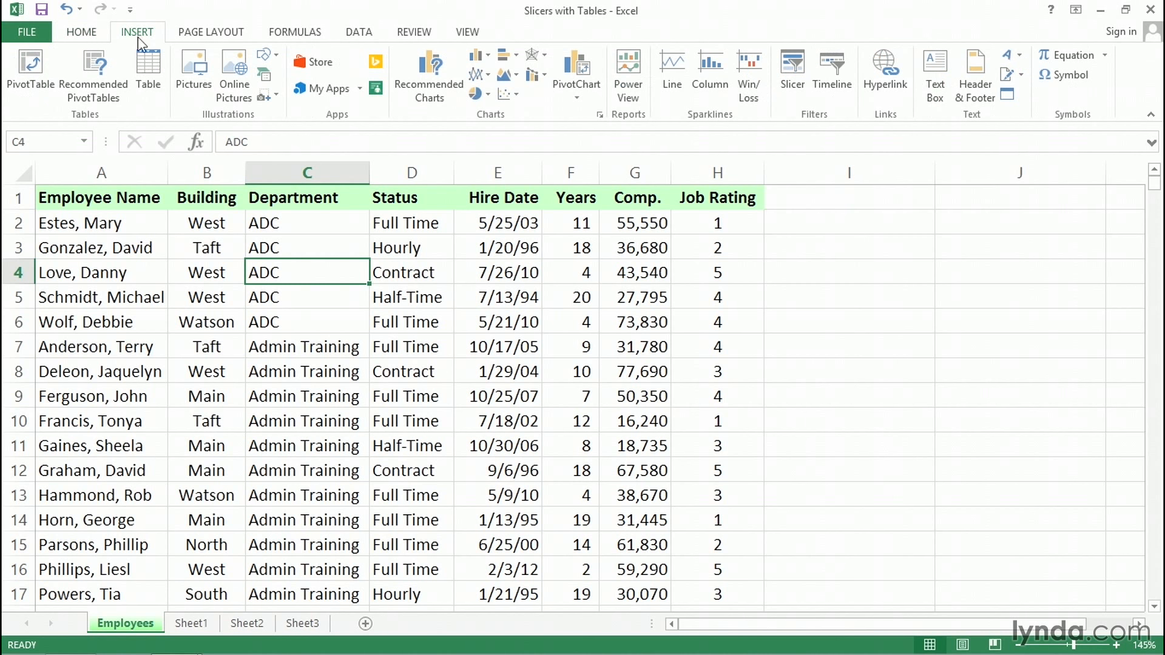
{"action": "left_click", "coordinate": [148, 66]}
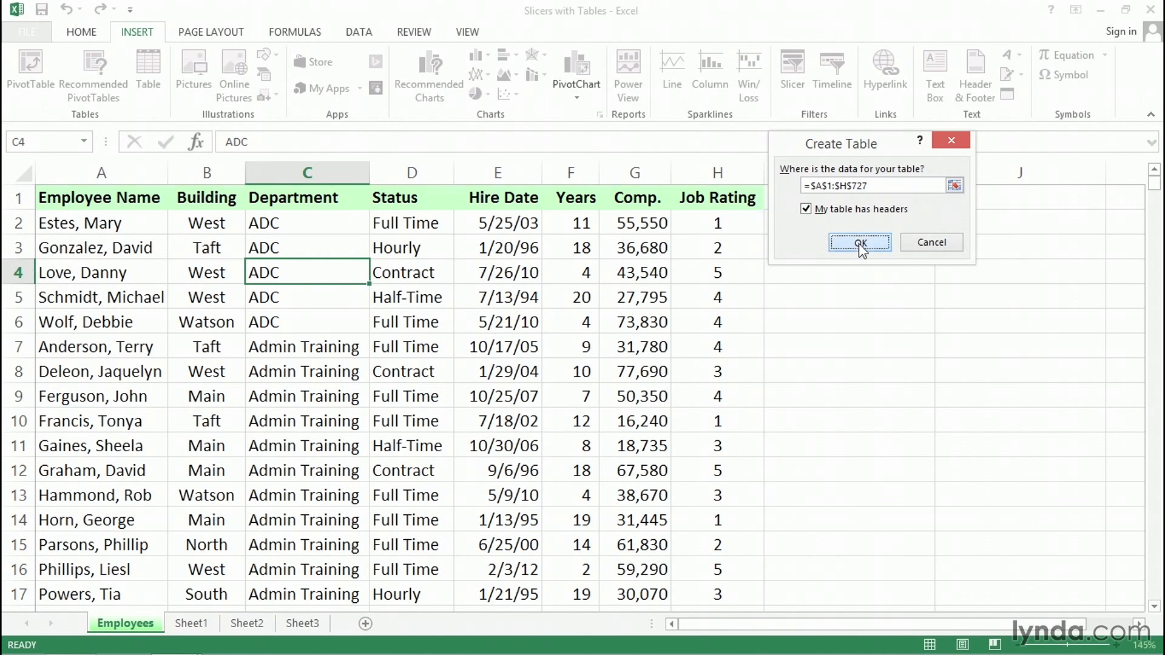
{"action": "left_click", "coordinate": [858, 243]}
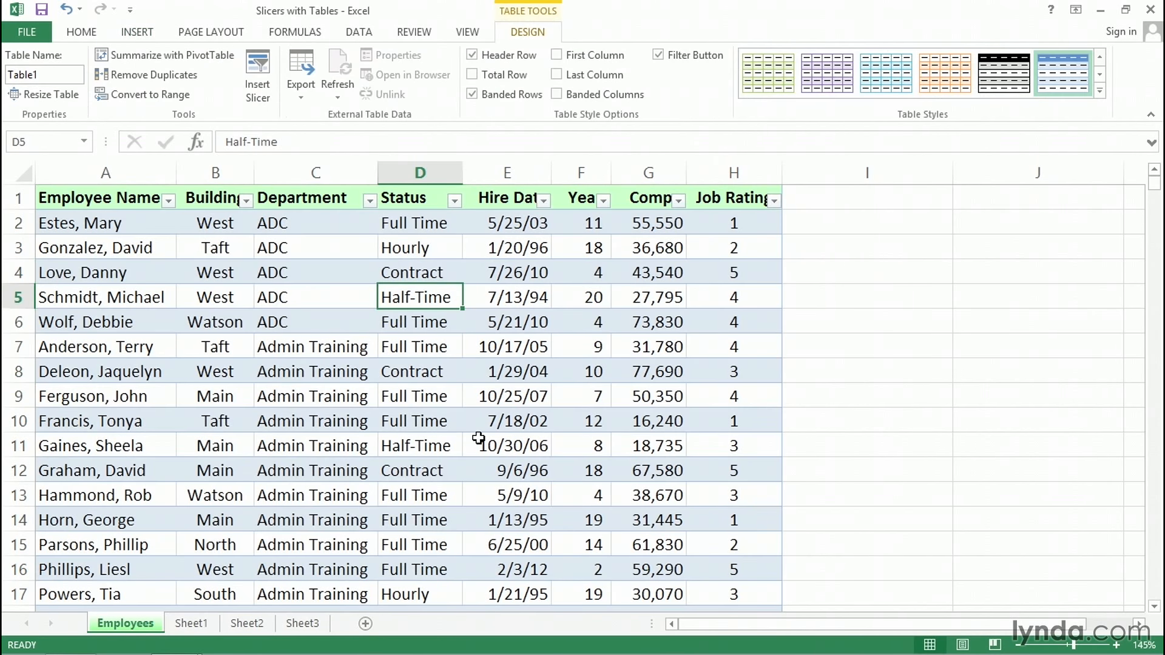
{"action": "mouse_move", "coordinate": [478, 290]}
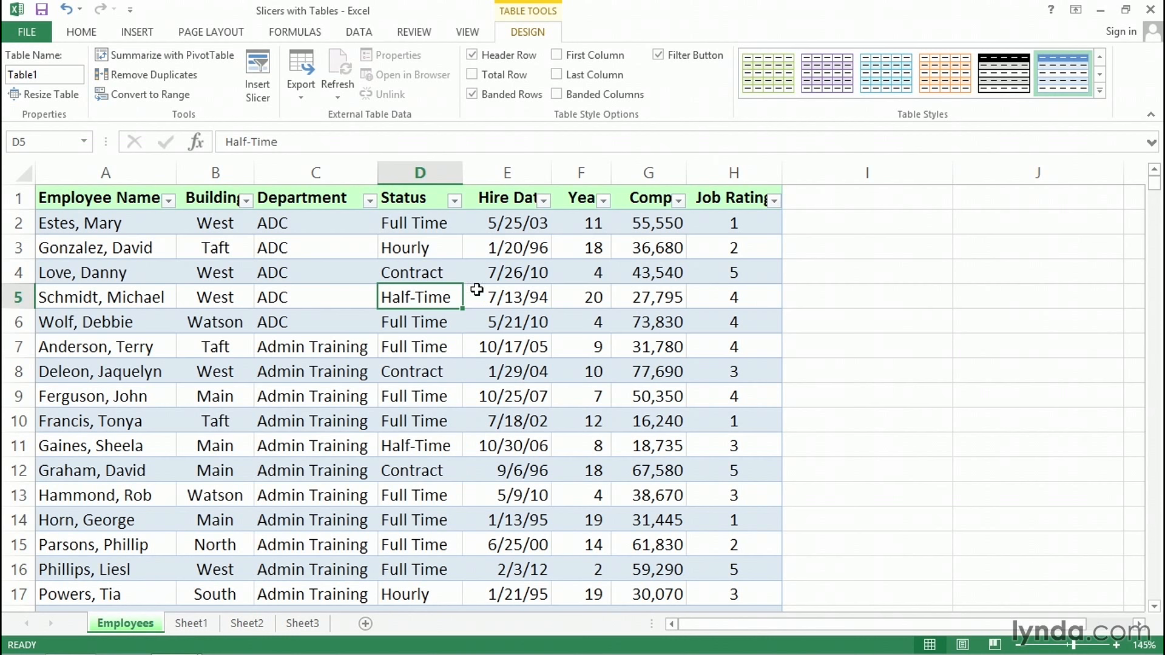
{"action": "mouse_move", "coordinate": [342, 223]}
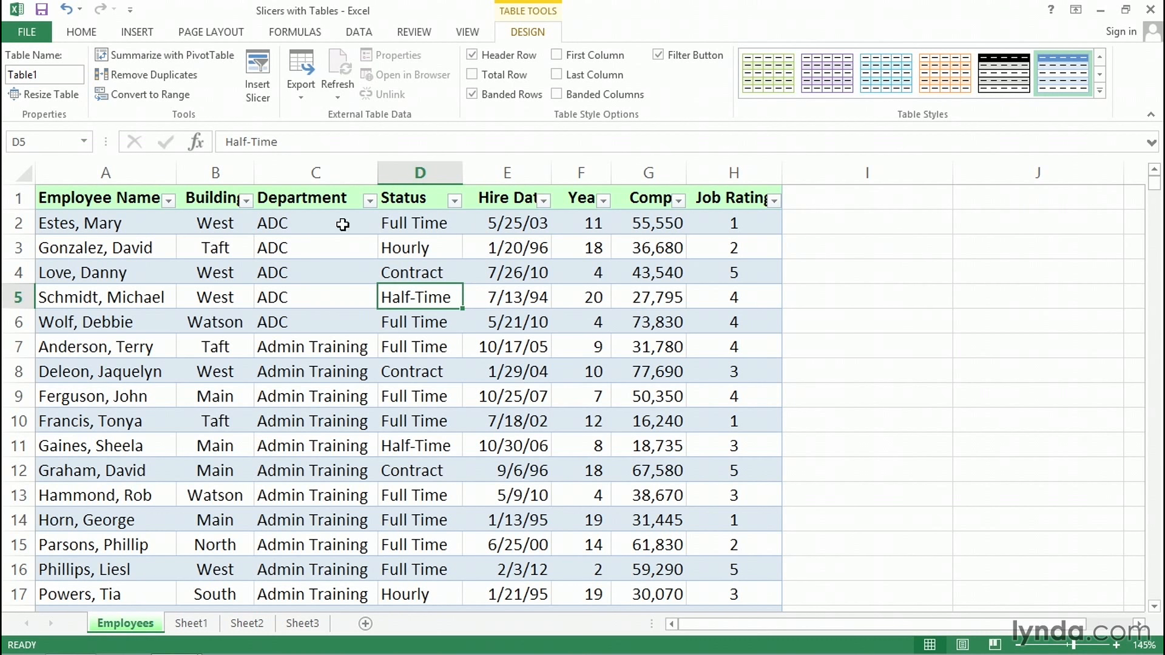
{"action": "mouse_move", "coordinate": [372, 207]}
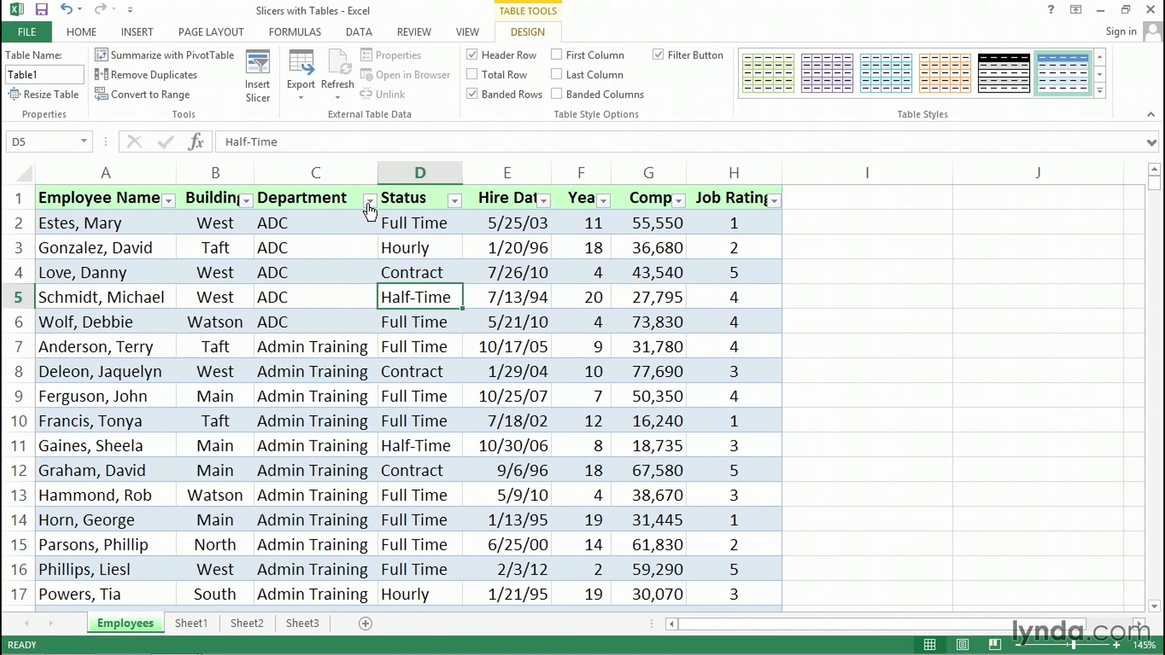
Step: Filter the Department column to Admin Training, Executive Education and Professional Training Group only
{"action": "left_click", "coordinate": [370, 200]}
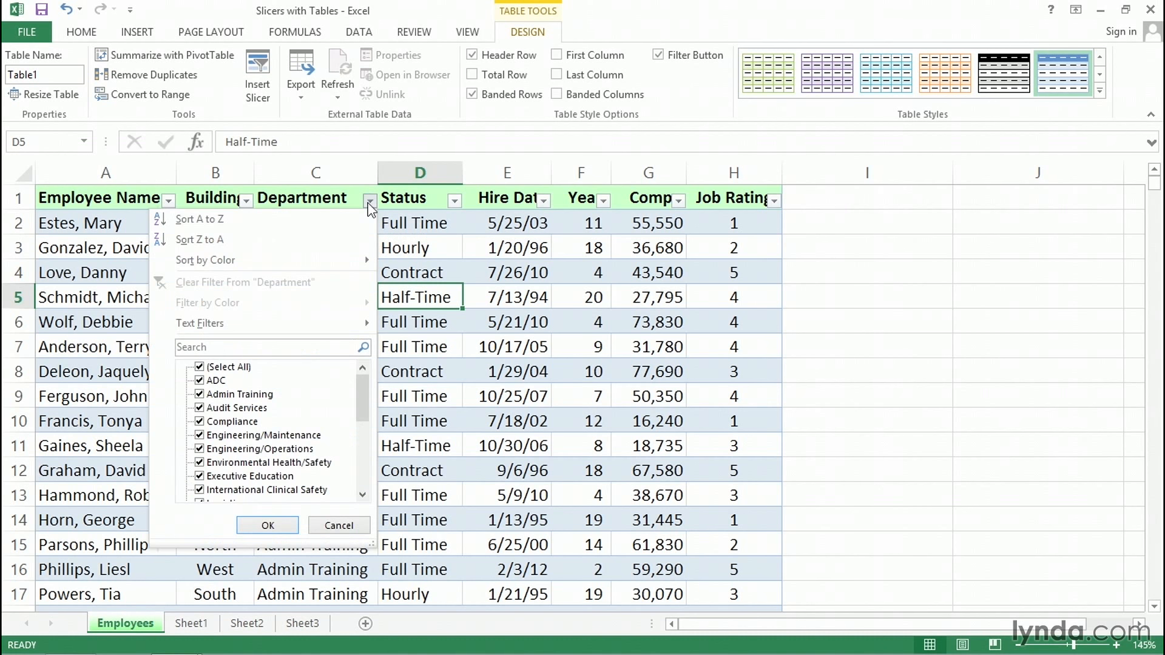
{"action": "left_click", "coordinate": [199, 367]}
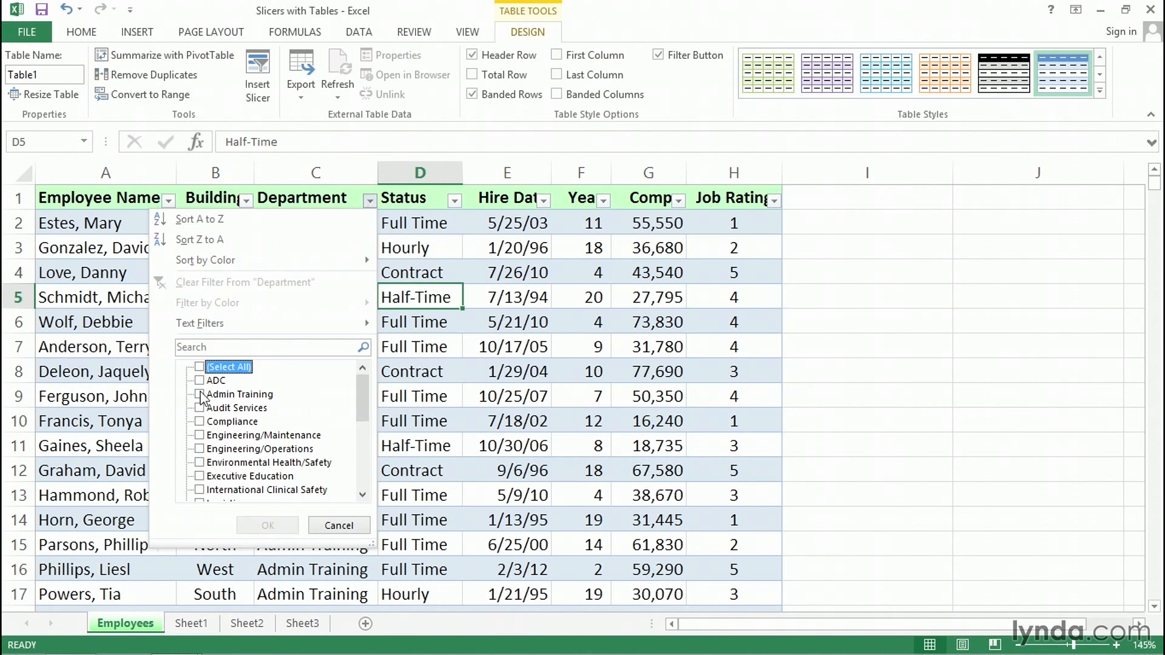
{"action": "left_click", "coordinate": [200, 393]}
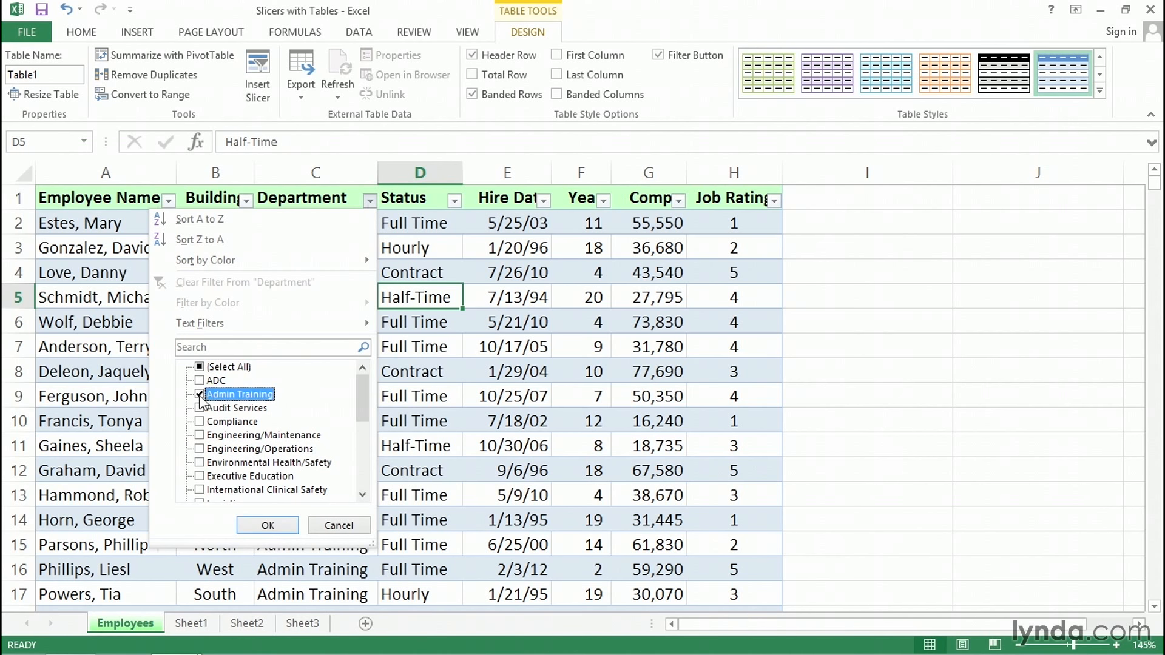
{"action": "left_click", "coordinate": [200, 394]}
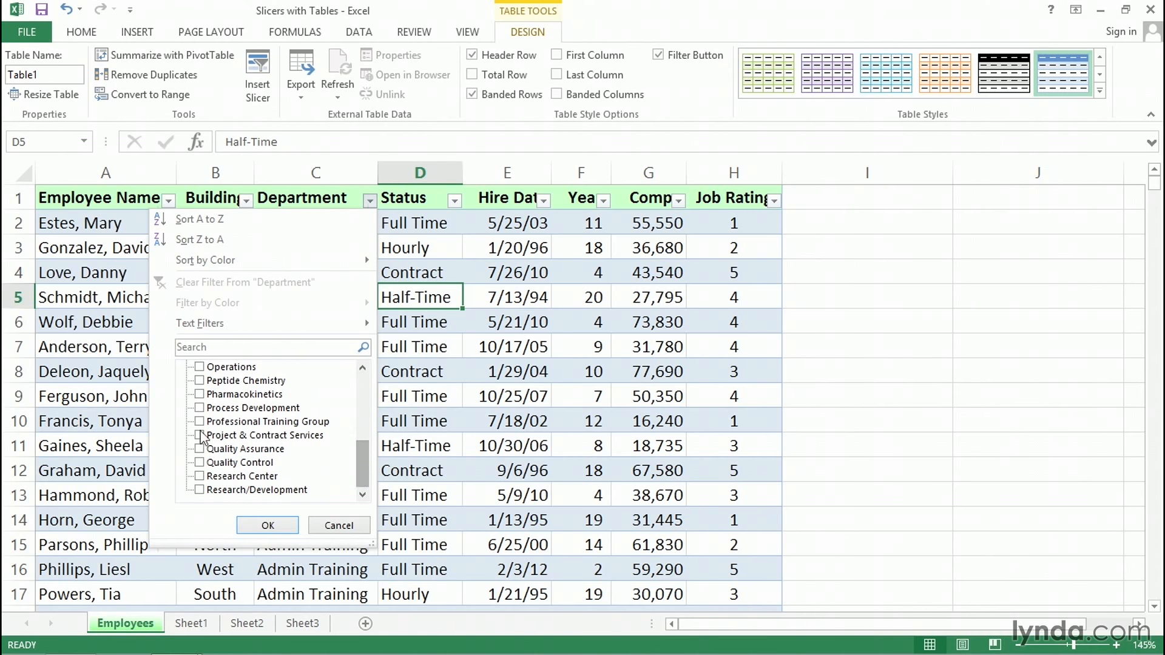
{"action": "left_click", "coordinate": [201, 421]}
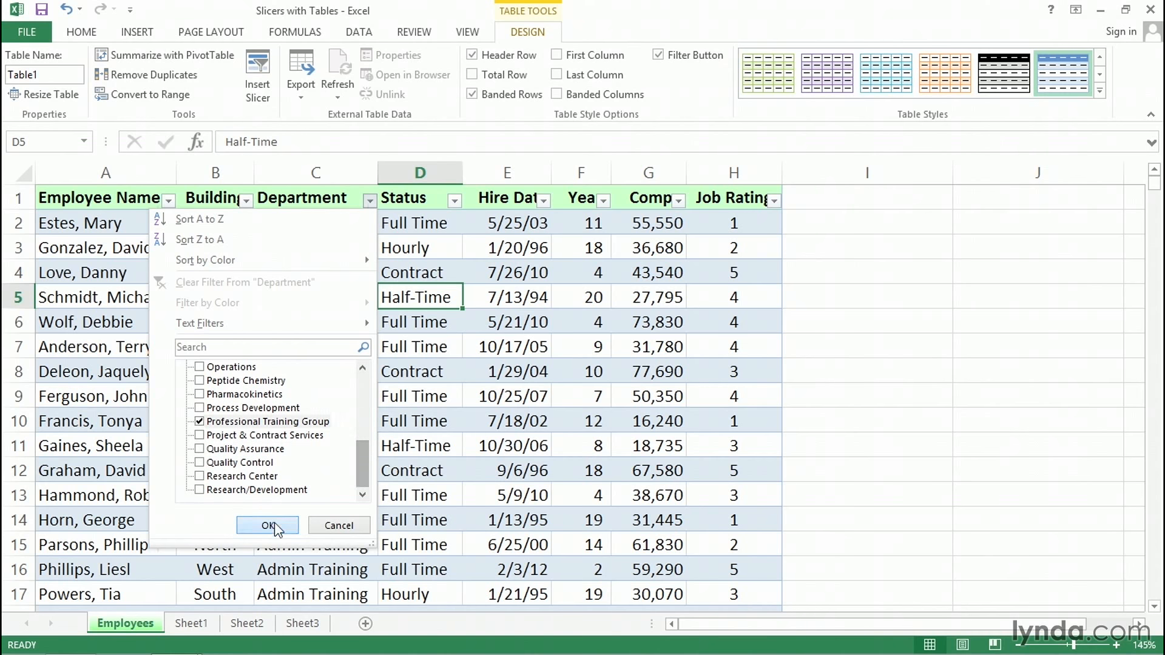
{"action": "left_click", "coordinate": [267, 524]}
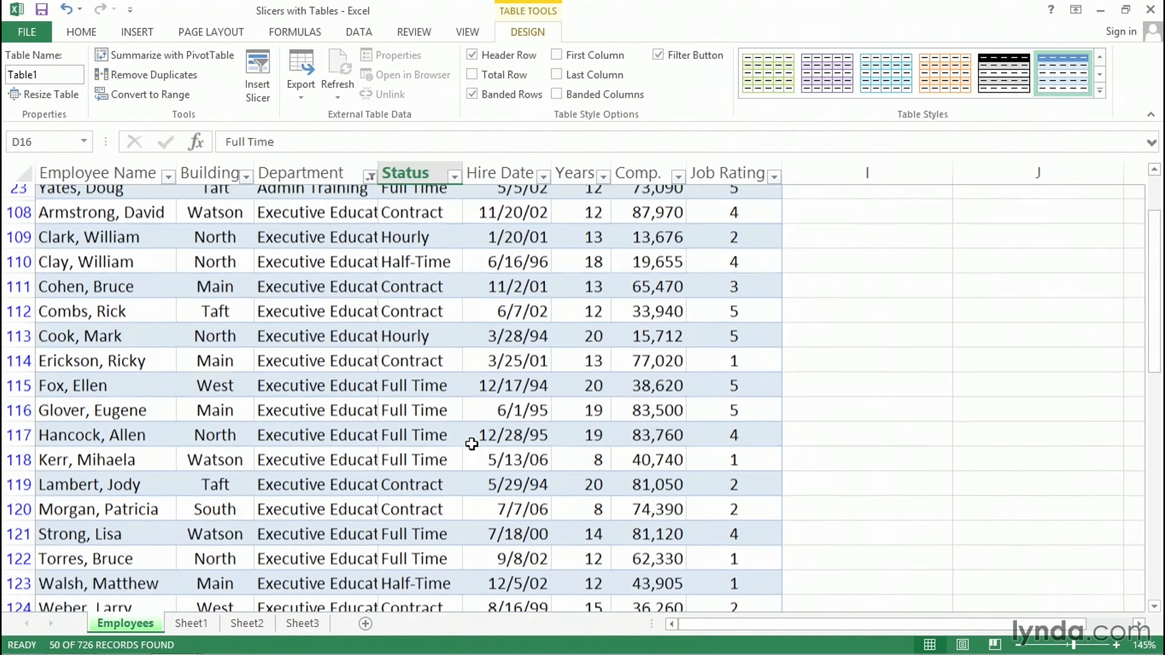
Step: Clear the Department filter from the Data ribbon so all 726 records show again
{"action": "scroll", "scroll_direction": "down", "scroll_amount": 3}
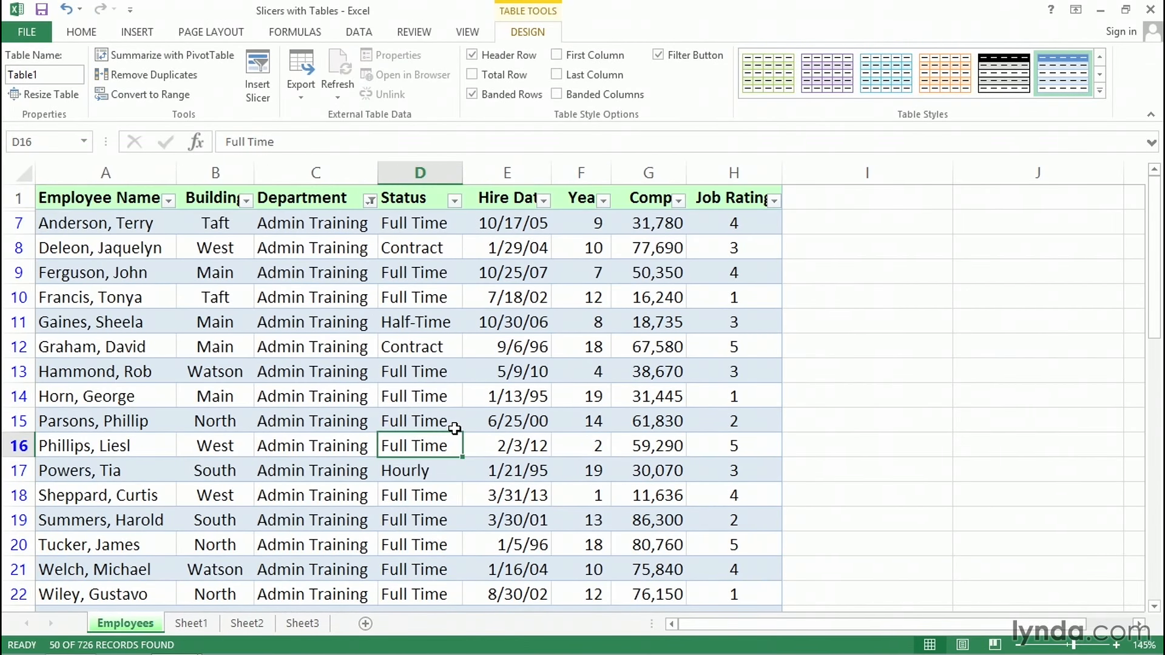
{"action": "mouse_move", "coordinate": [455, 364]}
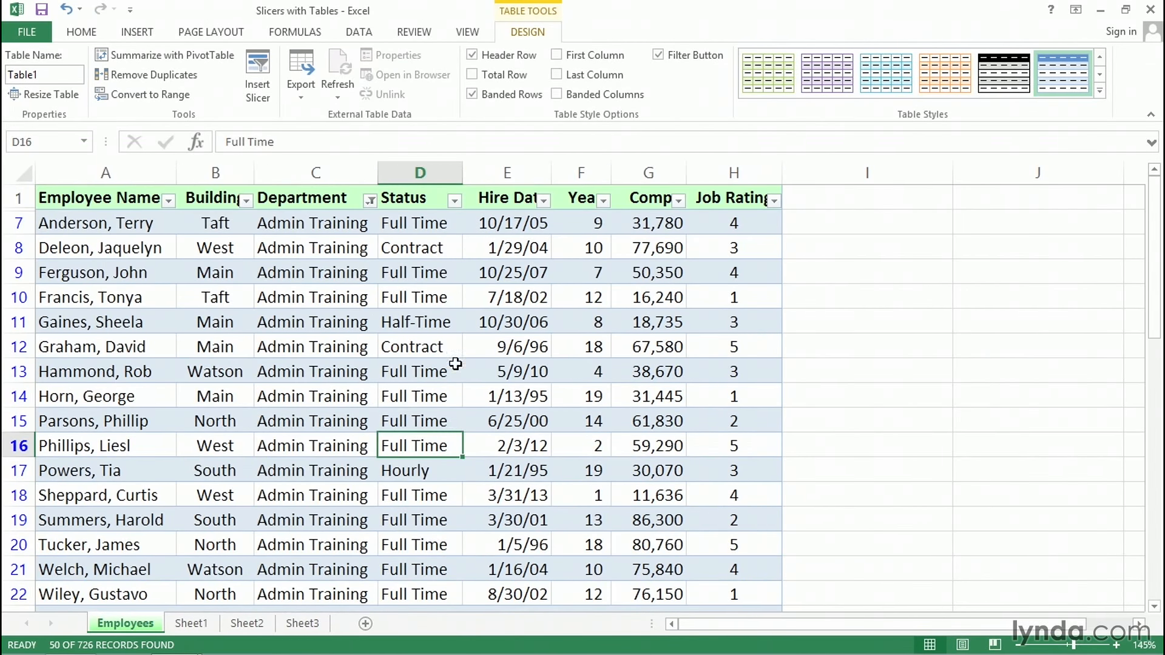
{"action": "mouse_move", "coordinate": [430, 321]}
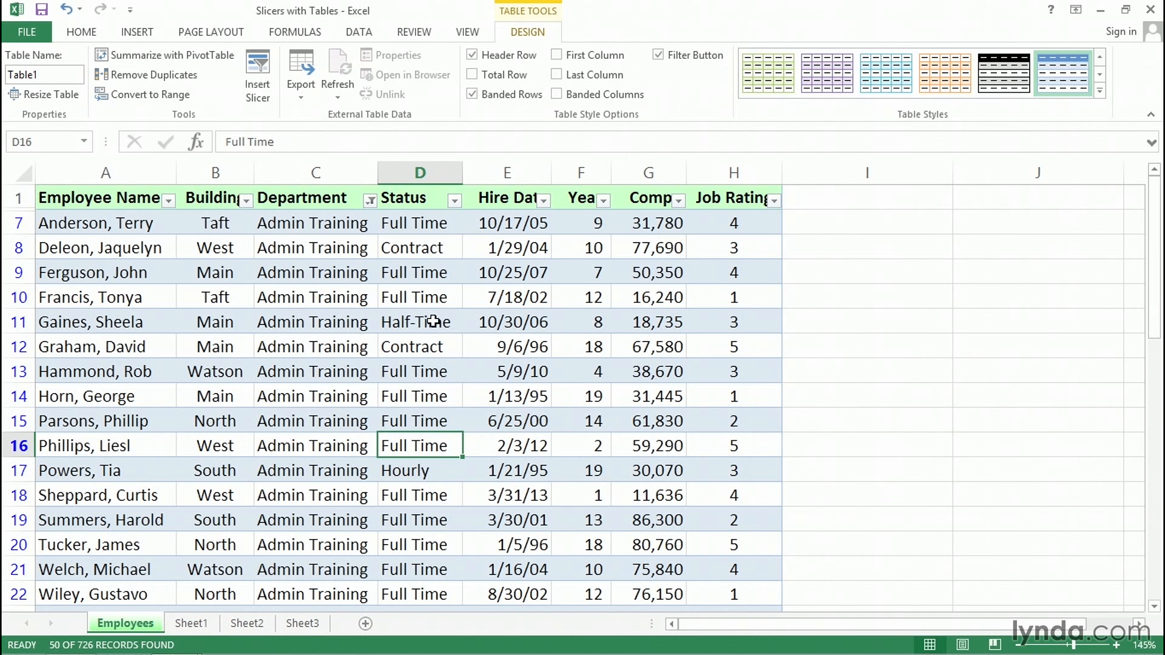
{"action": "mouse_move", "coordinate": [434, 277]}
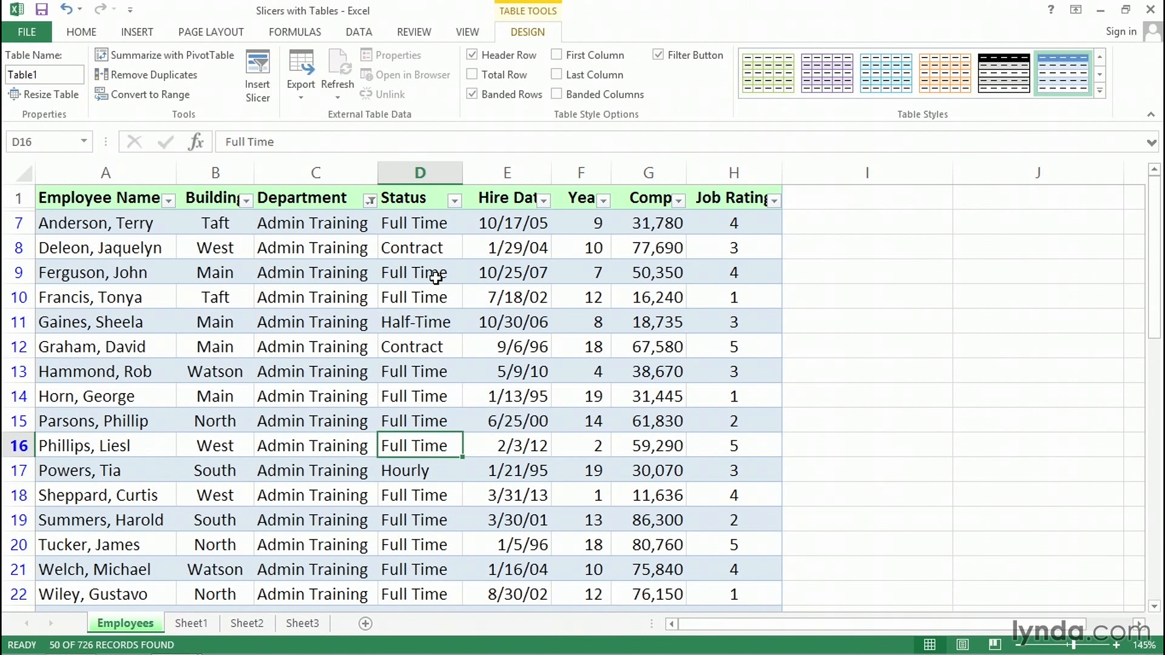
{"action": "mouse_move", "coordinate": [462, 211]}
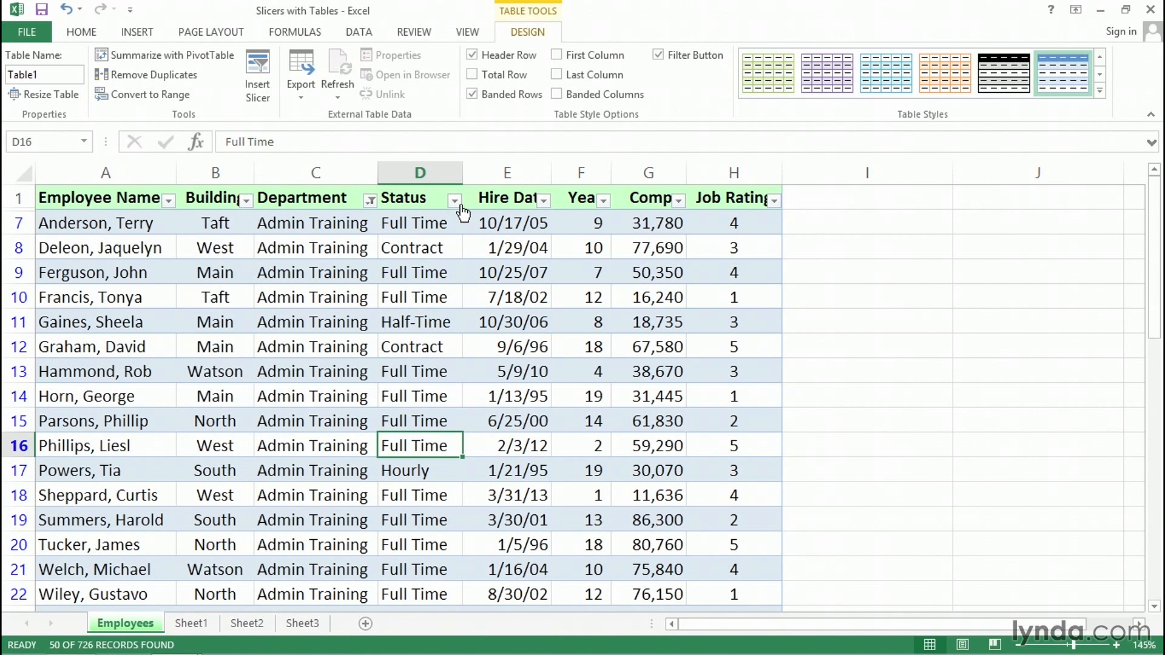
{"action": "mouse_move", "coordinate": [455, 197]}
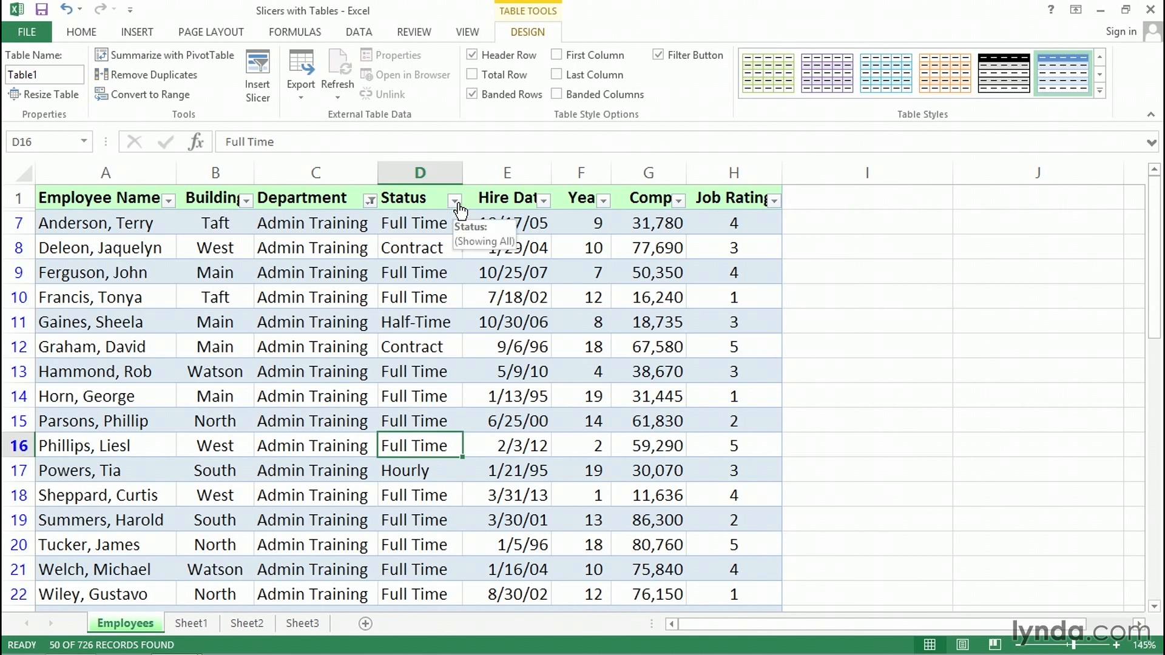
{"action": "mouse_move", "coordinate": [349, 227]}
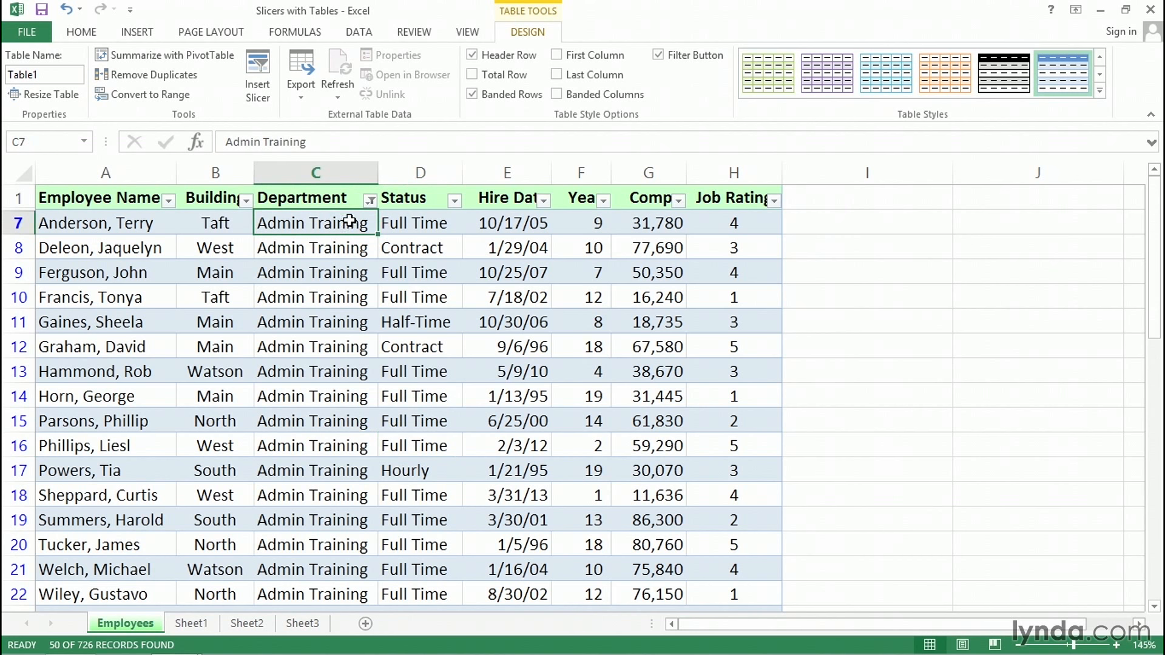
{"action": "left_click", "coordinate": [359, 32]}
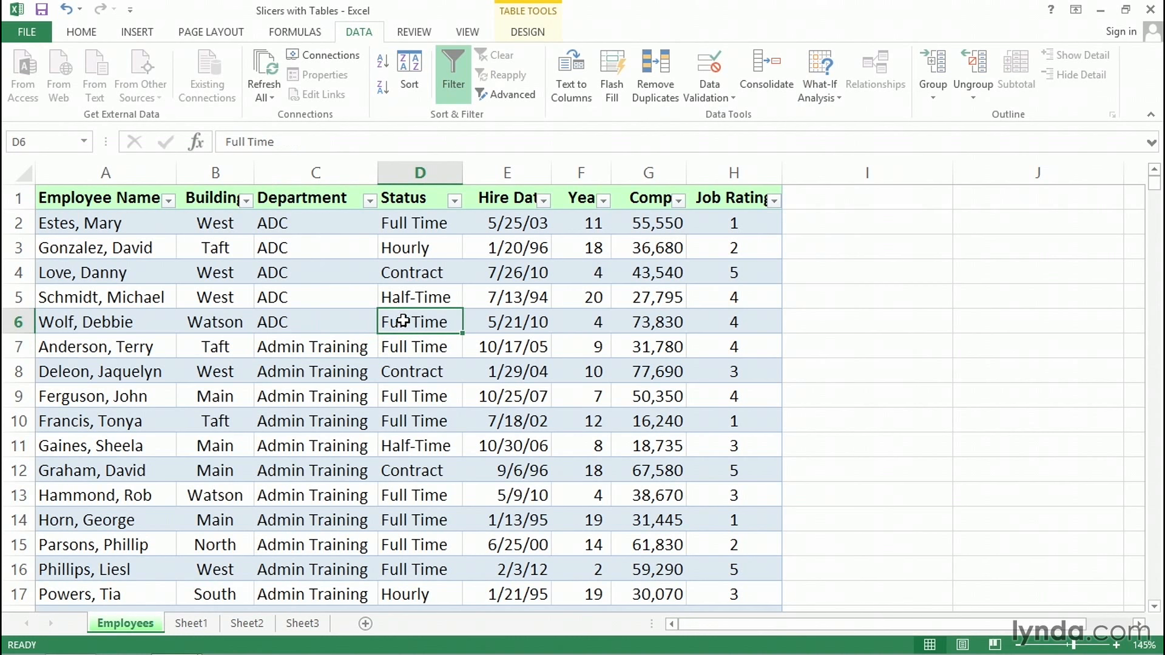
{"action": "left_click", "coordinate": [137, 32]}
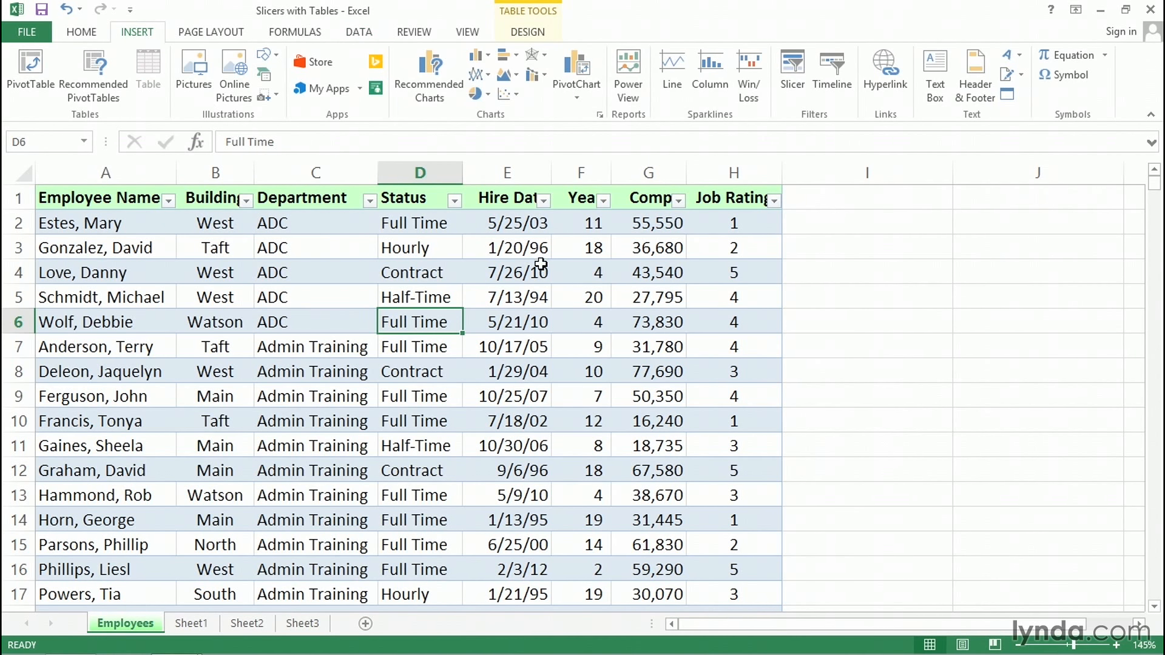
{"action": "mouse_move", "coordinate": [781, 181]}
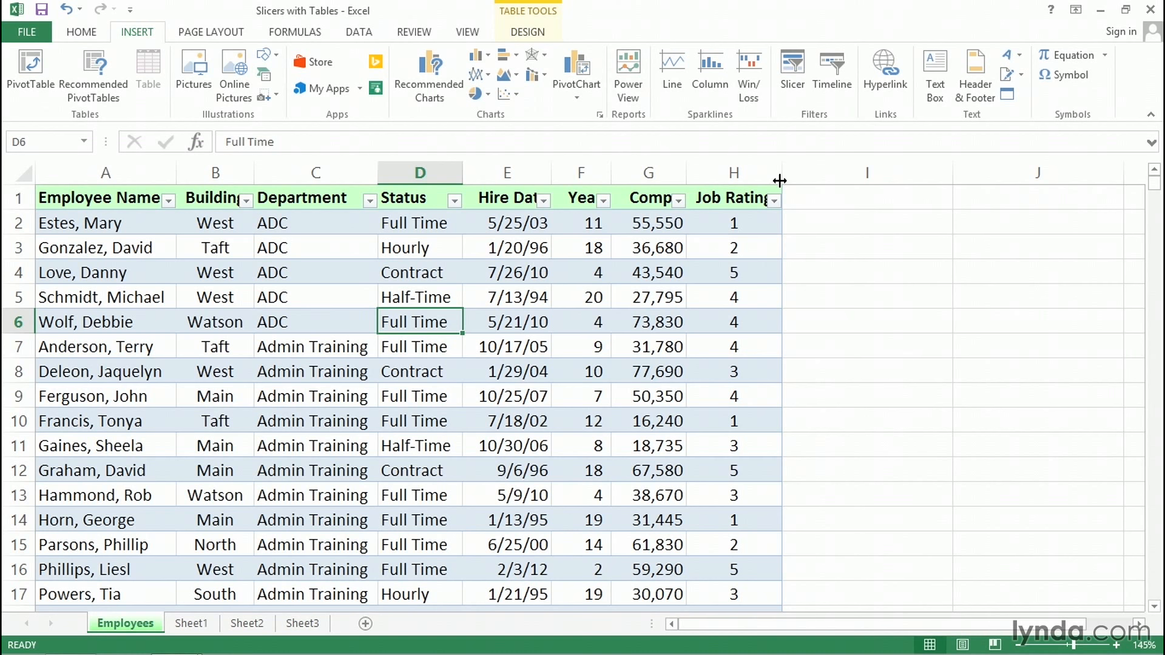
Step: Insert slicers for Department, Status and Job Rating on the table
{"action": "left_click", "coordinate": [790, 71]}
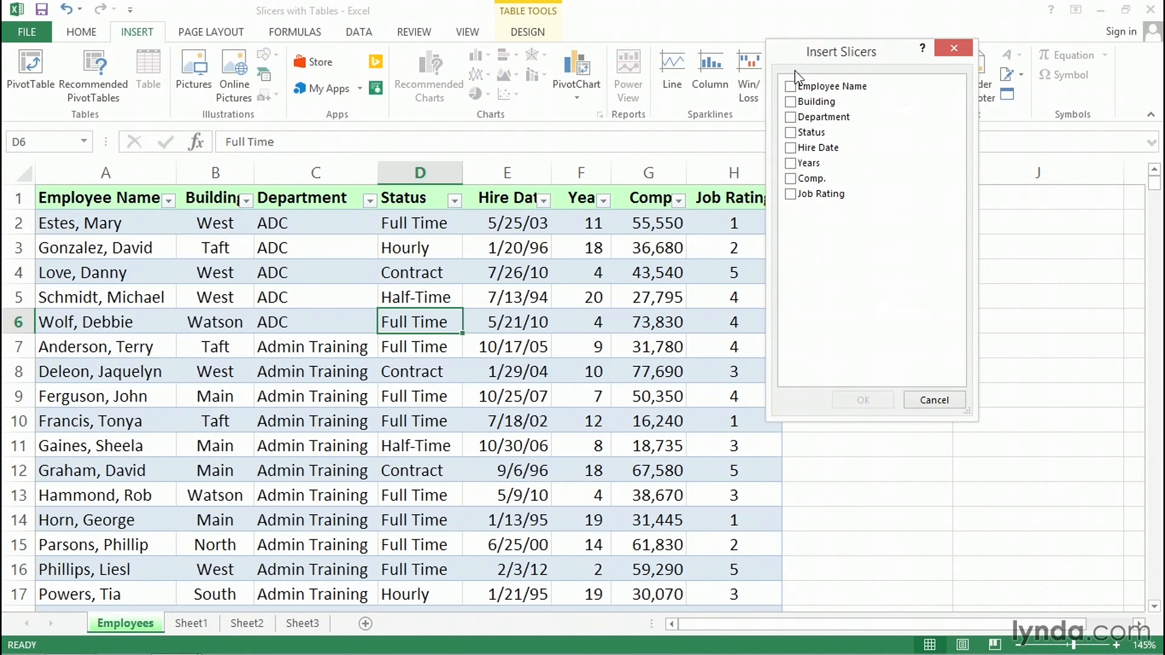
{"action": "mouse_move", "coordinate": [817, 116]}
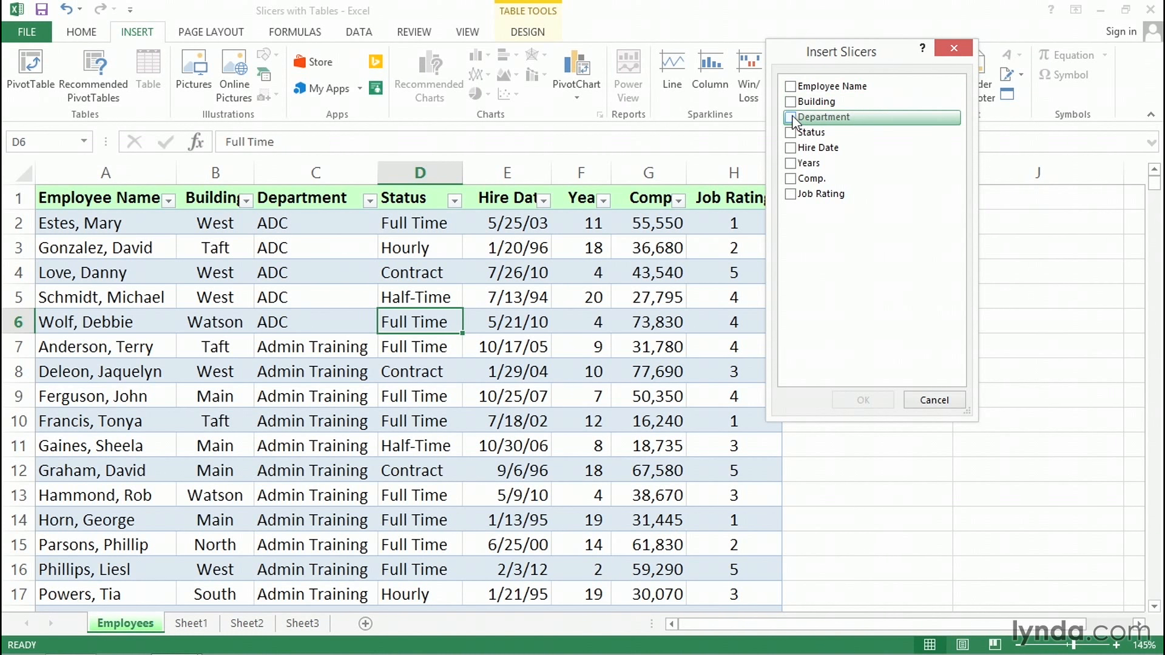
{"action": "left_click", "coordinate": [790, 117]}
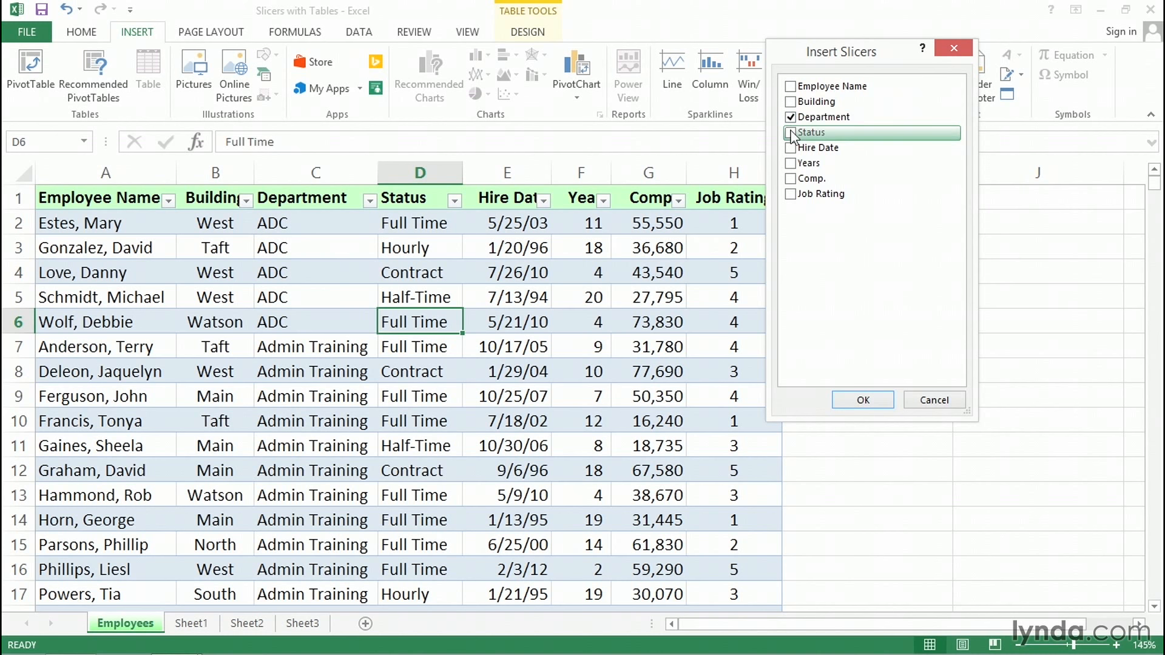
{"action": "left_click", "coordinate": [790, 132]}
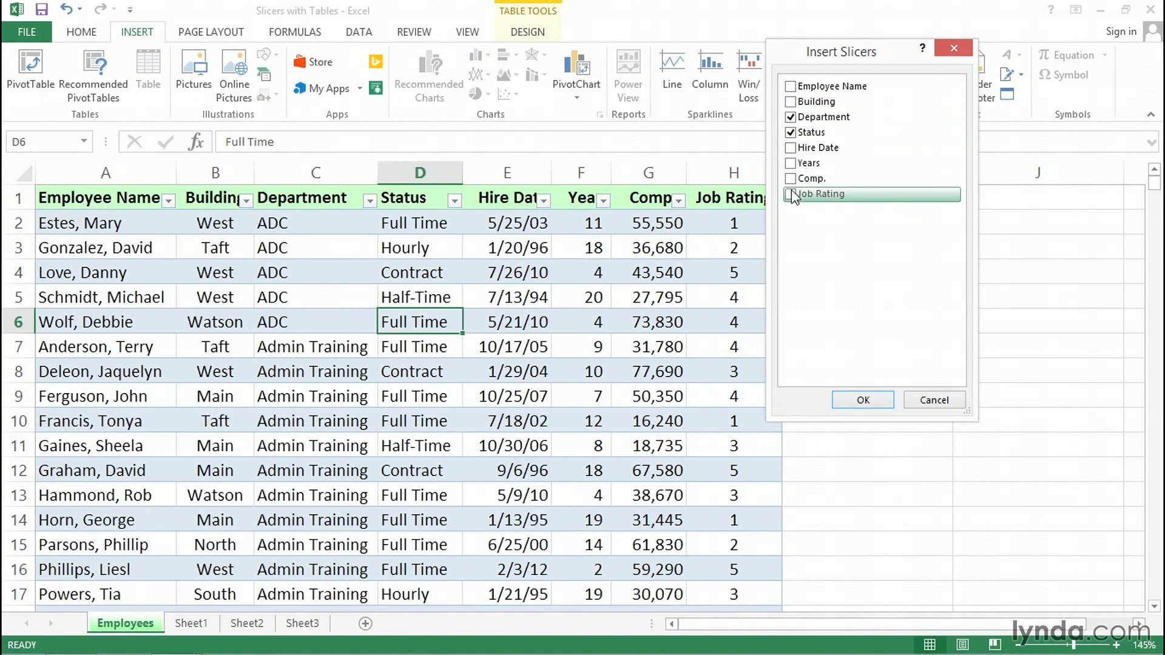
{"action": "left_click", "coordinate": [790, 194]}
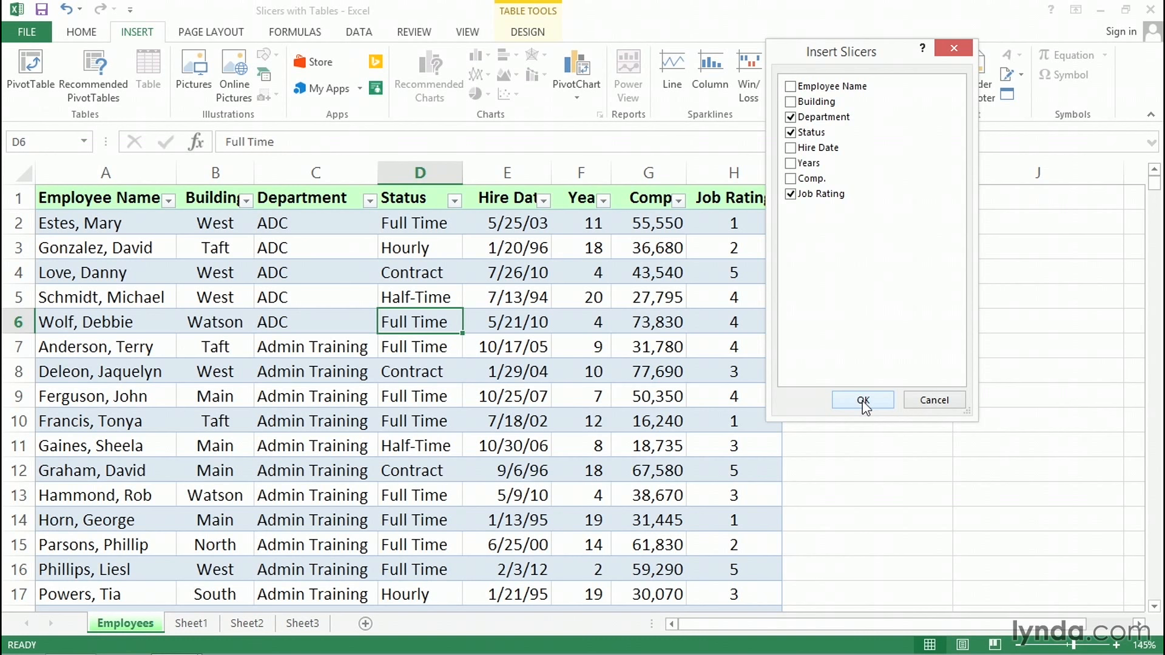
{"action": "left_click", "coordinate": [862, 400]}
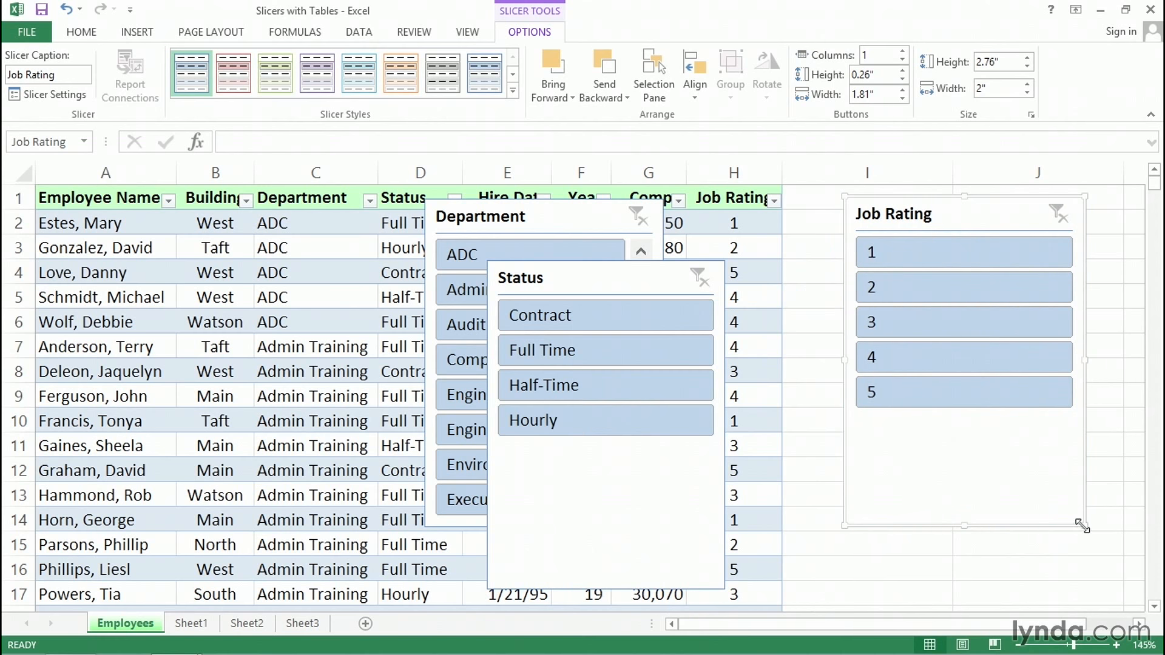
Step: Resize the Job Rating slicer smaller, keeping it wide enough for its title
{"action": "left_click_drag", "start_coordinate": [1083, 528], "coordinate": [970, 427]}
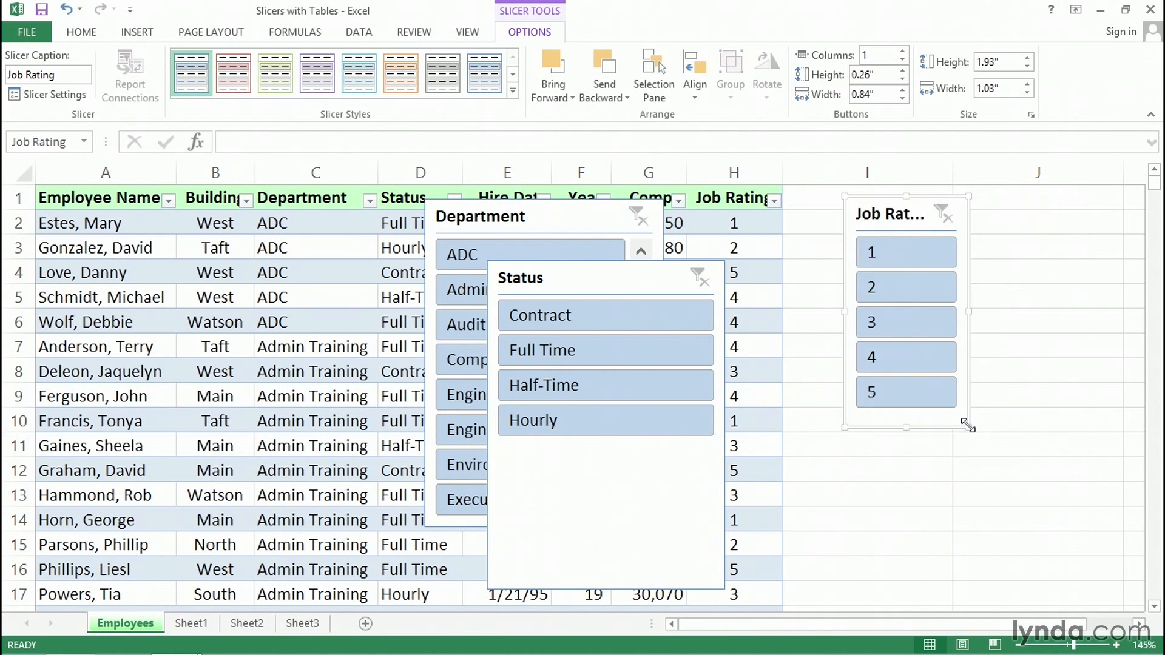
{"action": "left_click_drag", "start_coordinate": [969, 426], "coordinate": [960, 419]}
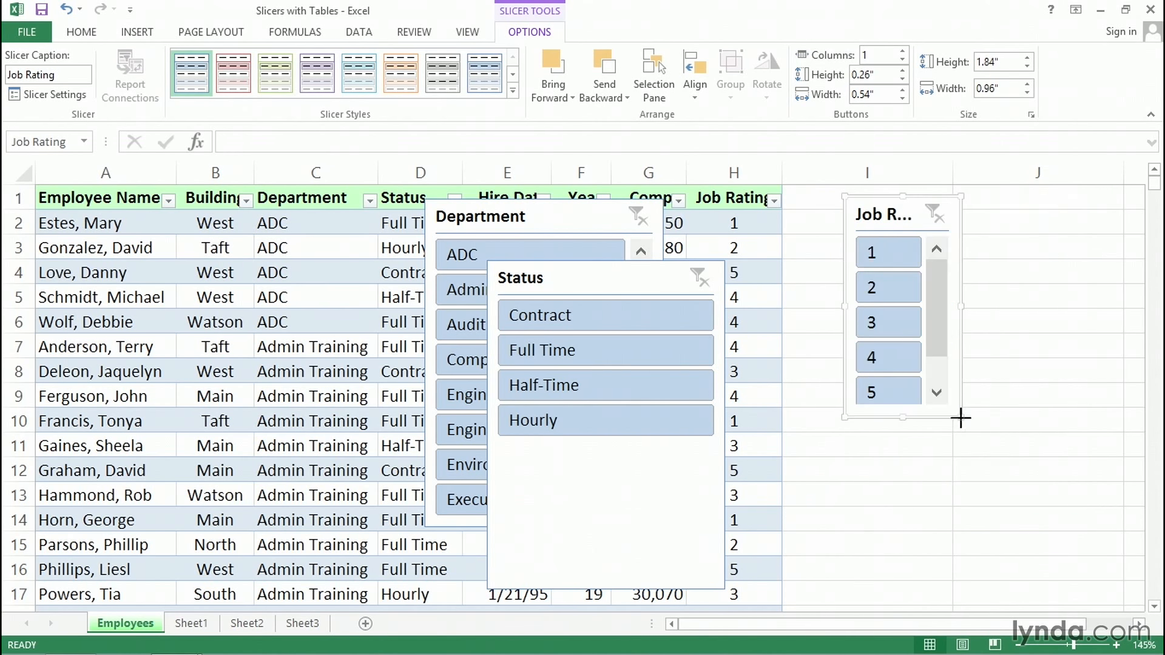
{"action": "left_click_drag", "start_coordinate": [961, 419], "coordinate": [980, 418]}
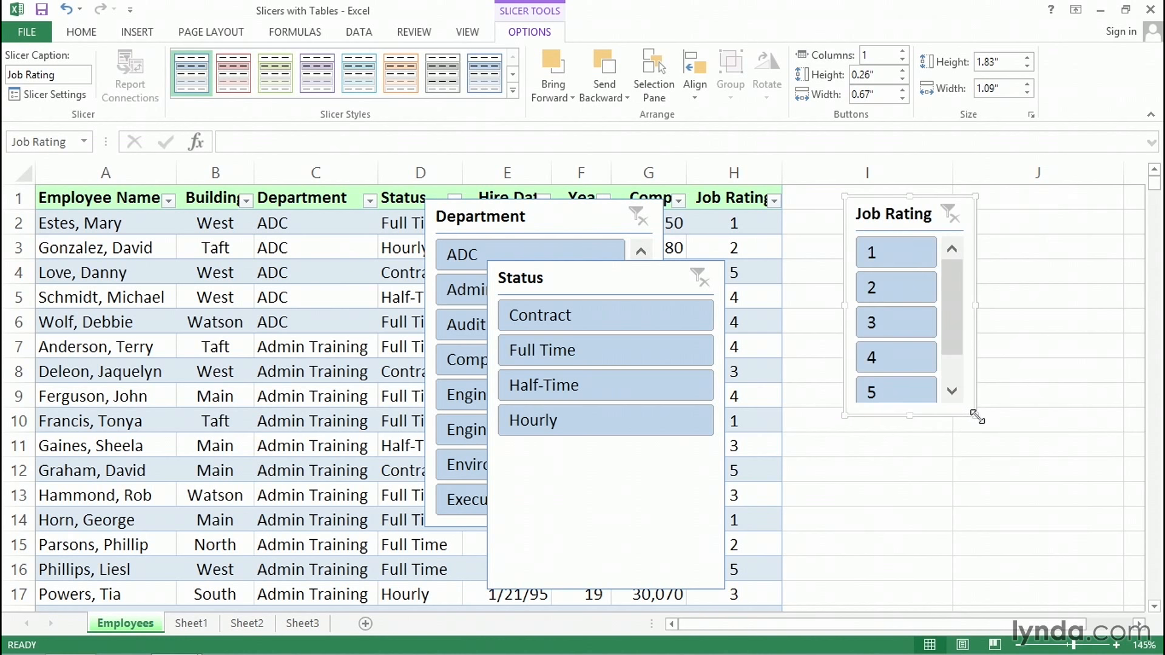
{"action": "left_click_drag", "start_coordinate": [979, 418], "coordinate": [998, 424]}
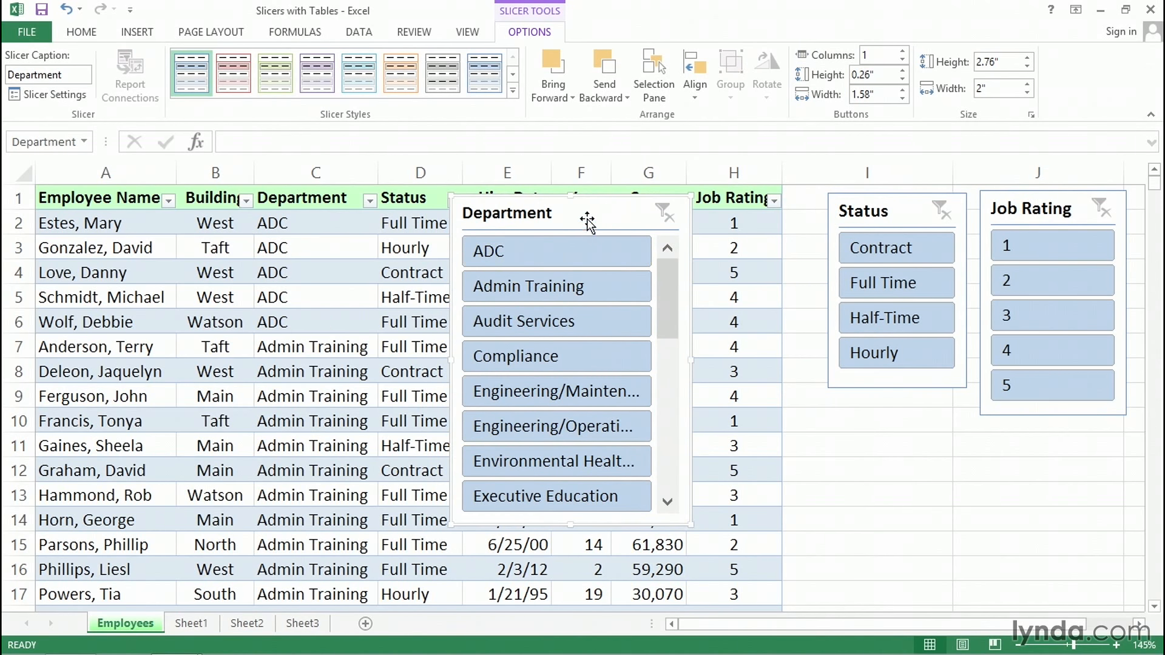
{"action": "mouse_move", "coordinate": [560, 35]}
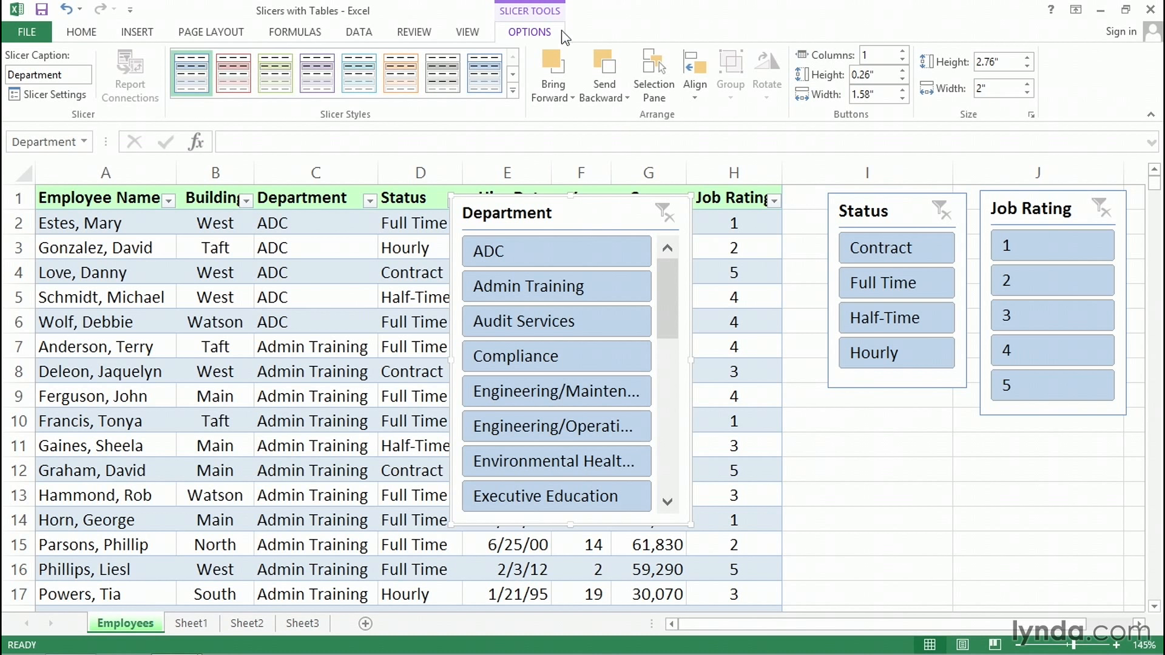
{"action": "mouse_move", "coordinate": [527, 39]}
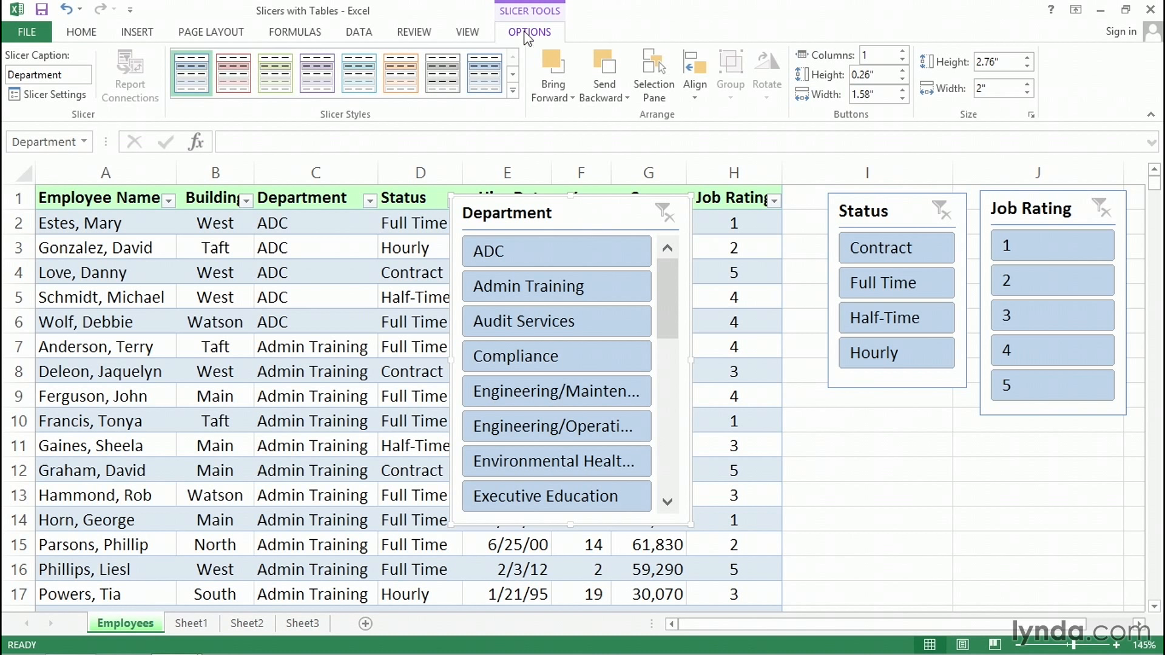
{"action": "mouse_move", "coordinate": [876, 54]}
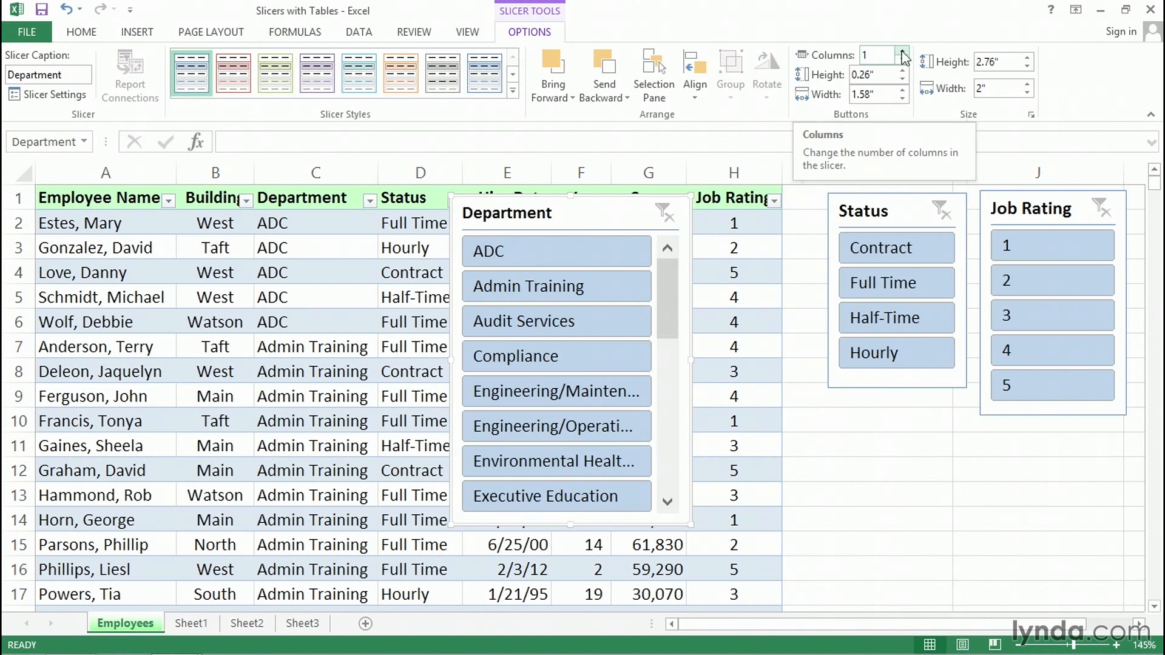
Step: Set the Department slicer to 3 columns and enlarge it so the names fit
{"action": "left_click", "coordinate": [903, 55]}
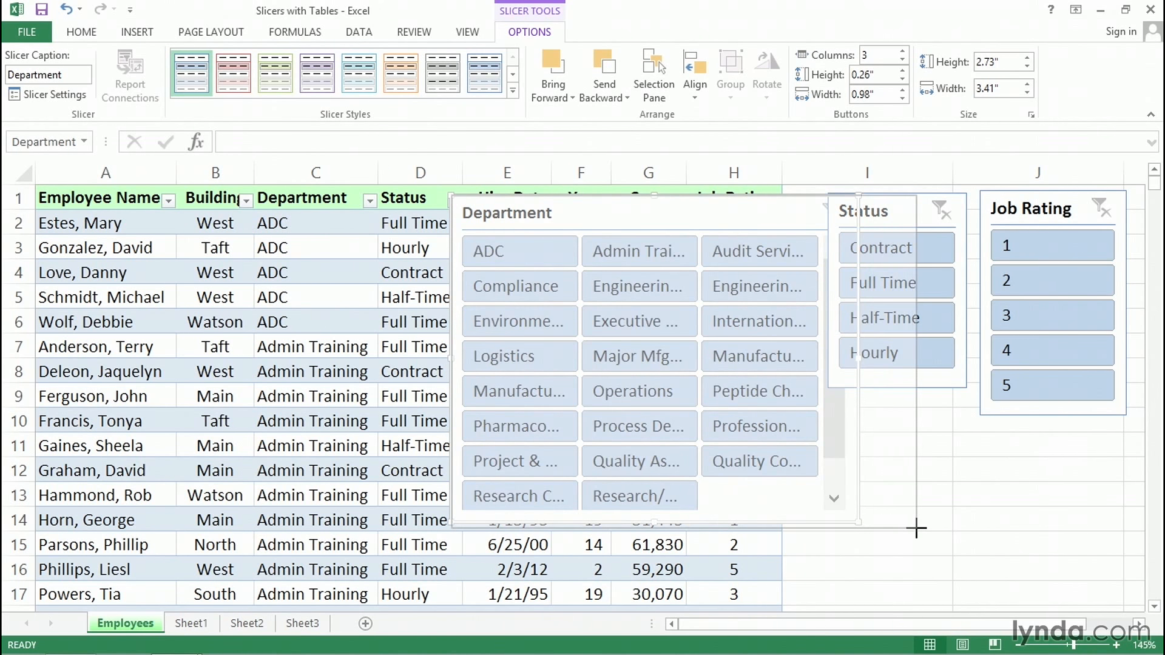
{"action": "left_click_drag", "start_coordinate": [916, 530], "coordinate": [976, 531]}
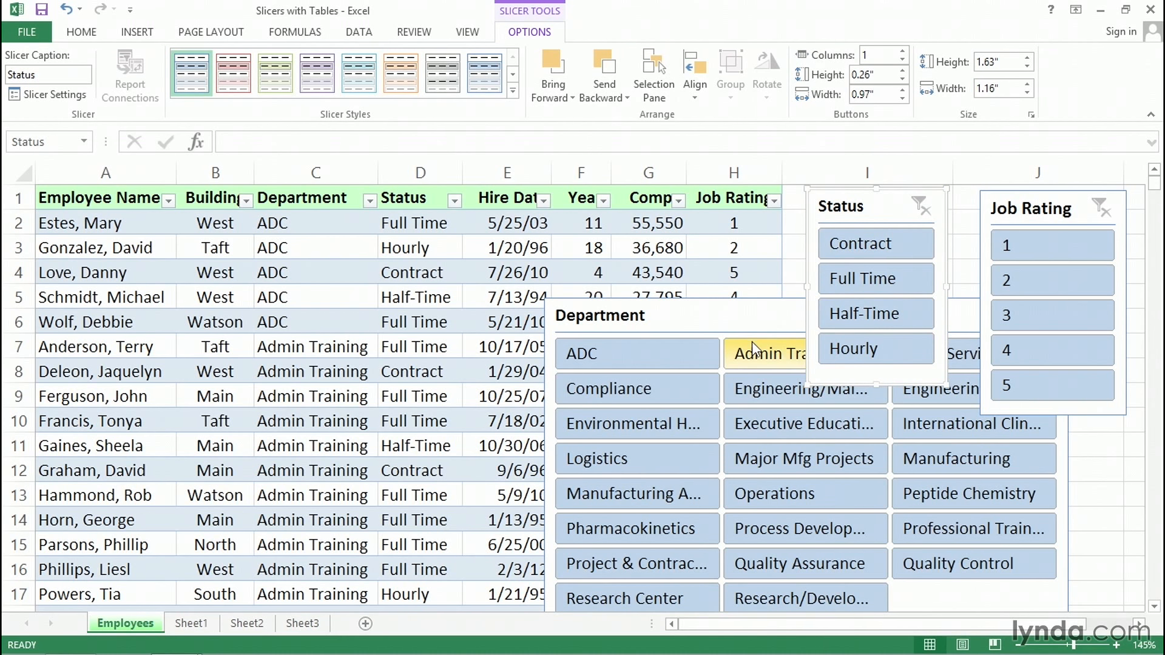
Step: Filter via slicers to Full Time staff with Job Rating 5, then move the Department slicer up in front
{"action": "left_click", "coordinate": [875, 279]}
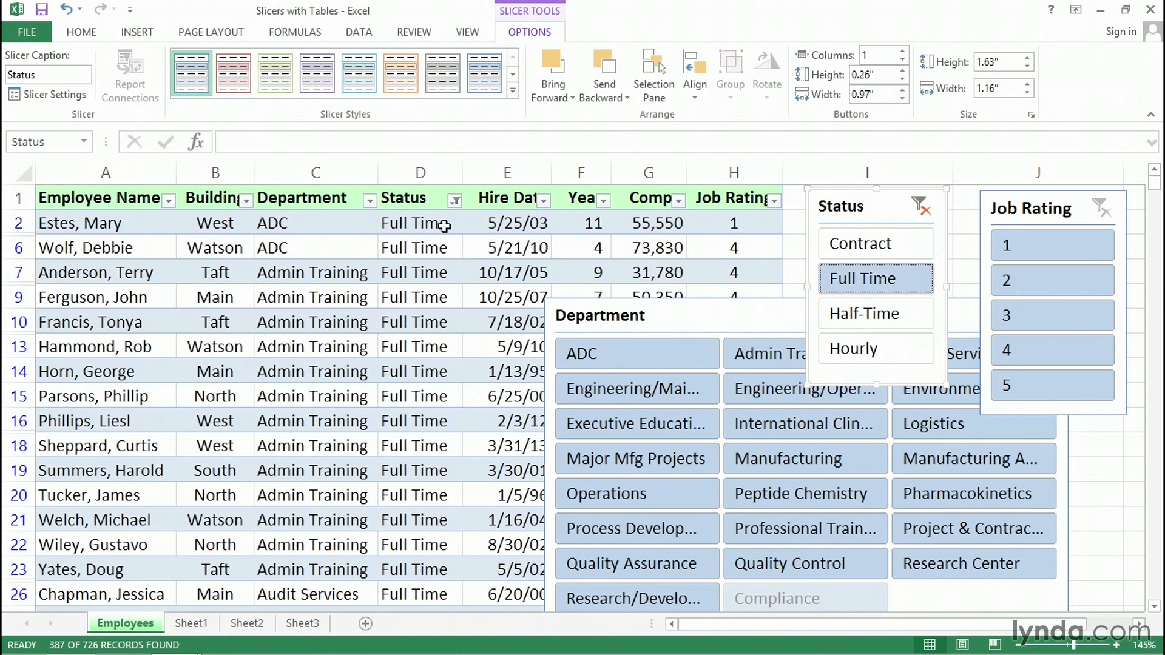
{"action": "mouse_move", "coordinate": [80, 650]}
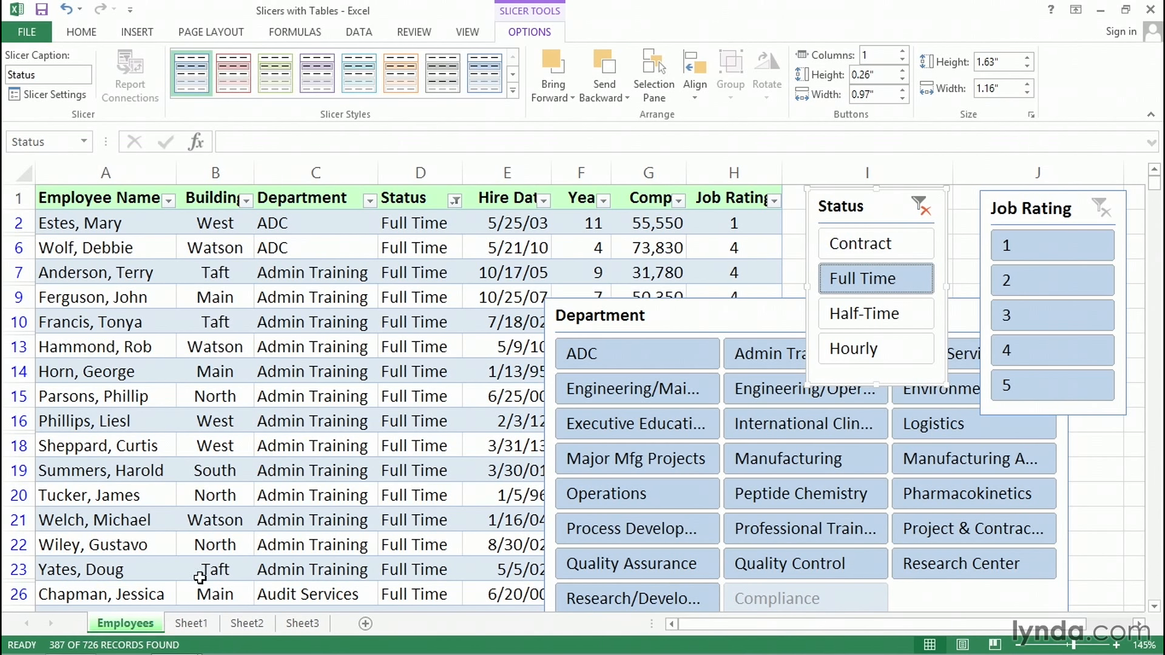
{"action": "mouse_move", "coordinate": [811, 315]}
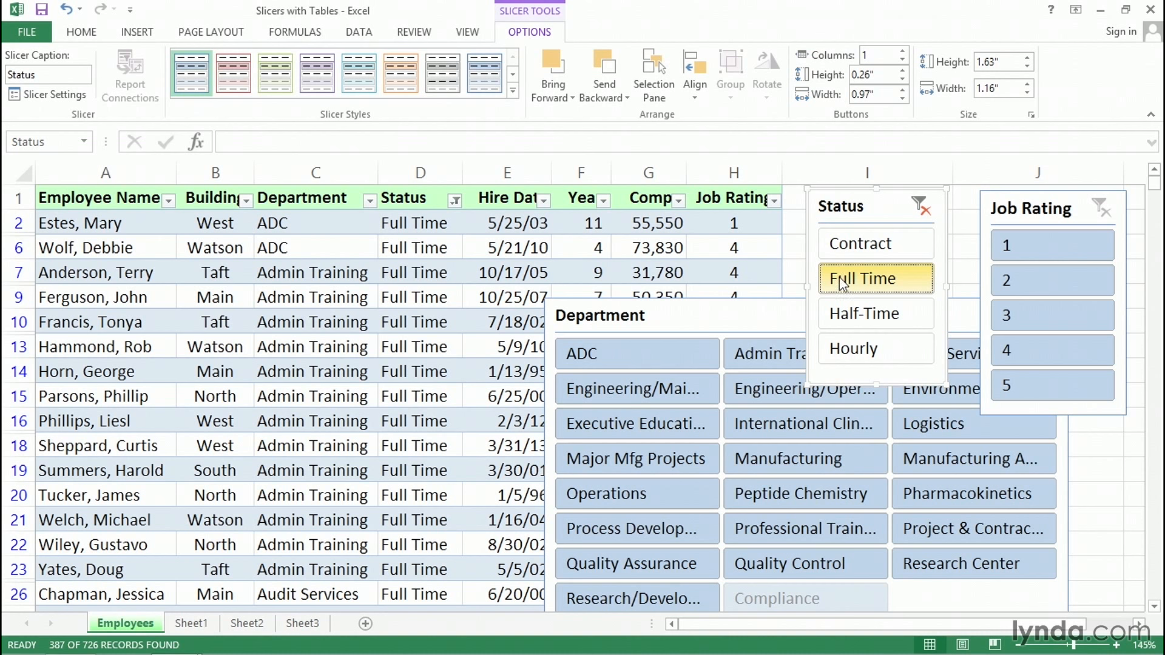
{"action": "mouse_move", "coordinate": [875, 313]}
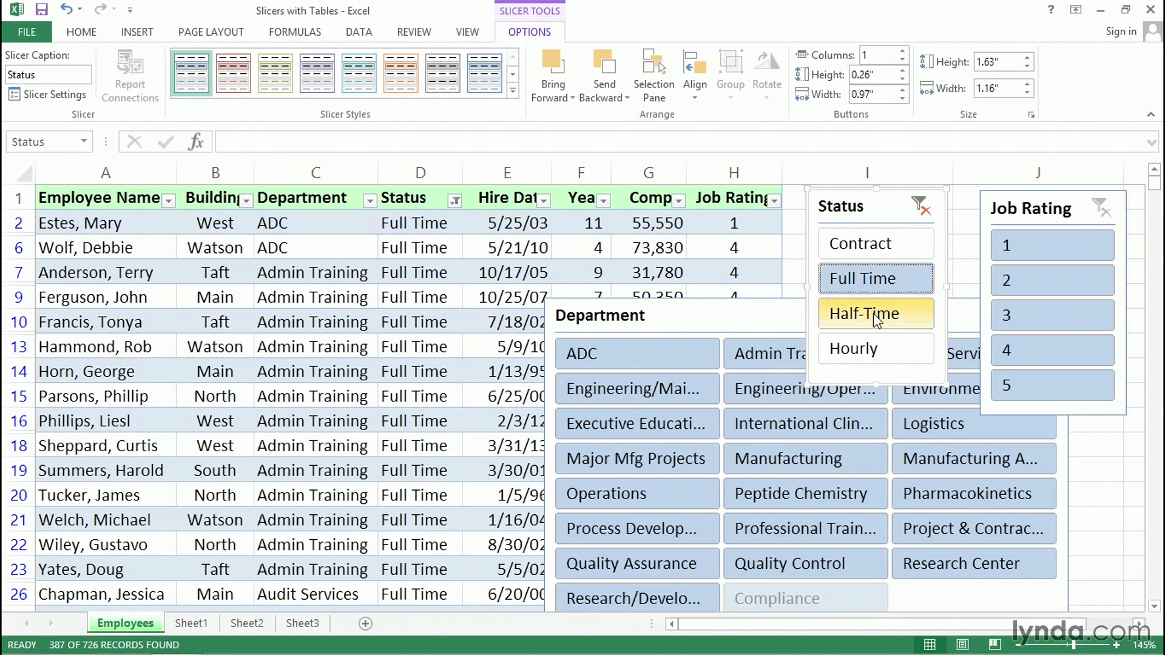
{"action": "left_click", "coordinate": [876, 313]}
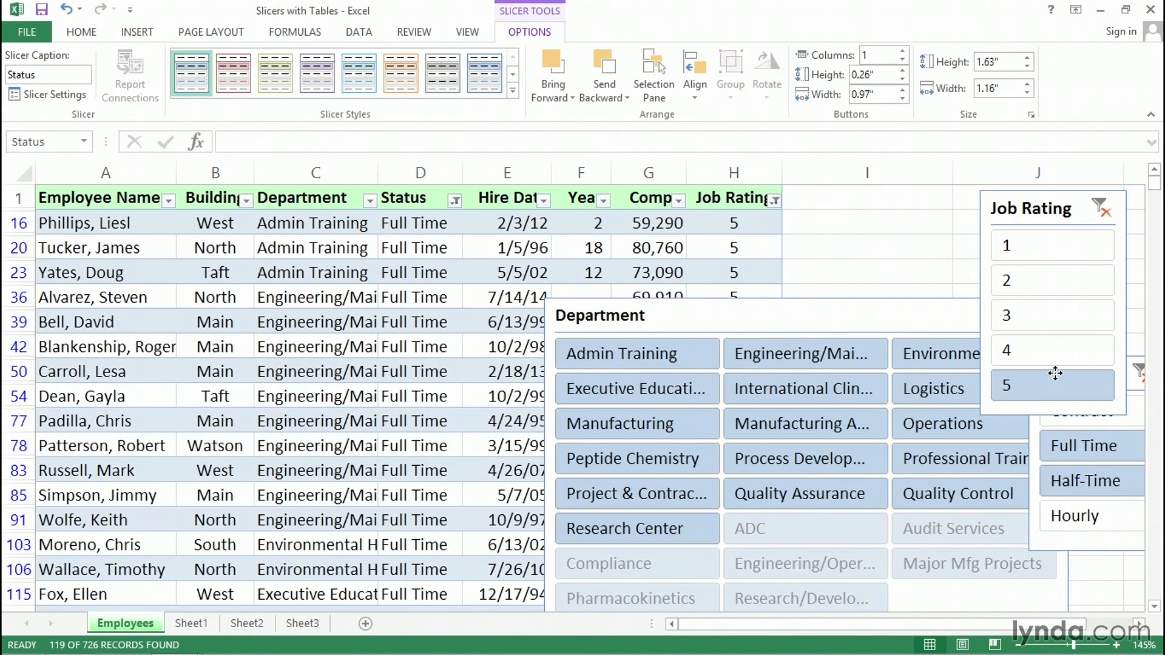
{"action": "left_click_drag", "start_coordinate": [1055, 371], "coordinate": [1084, 371]}
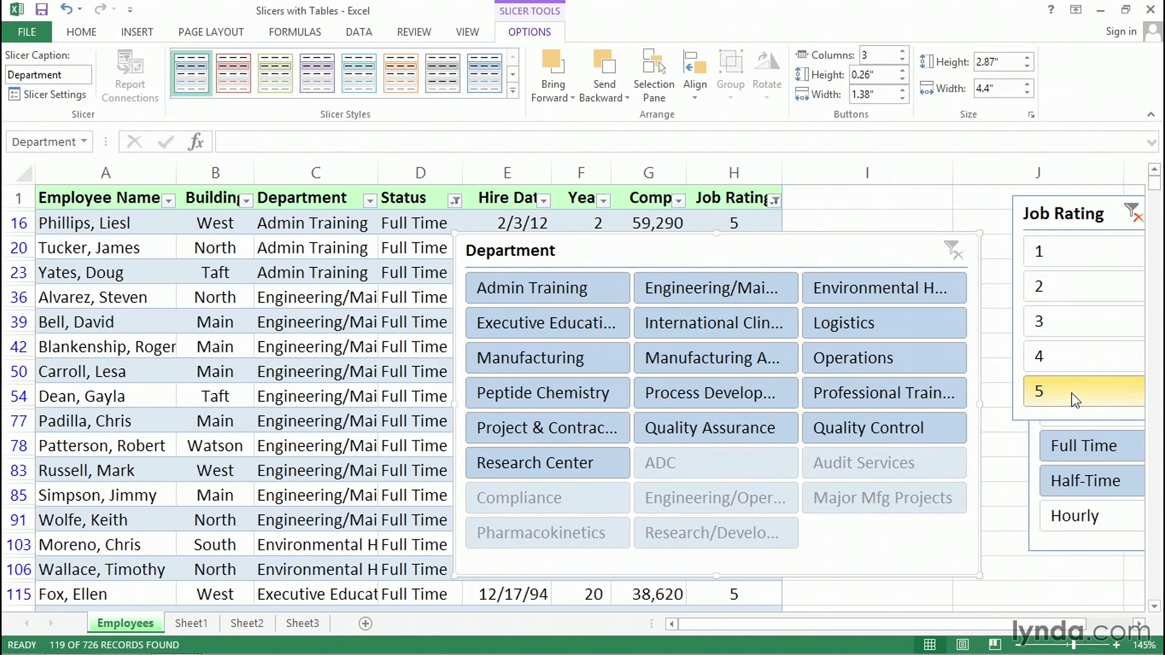
{"action": "mouse_move", "coordinate": [1088, 405]}
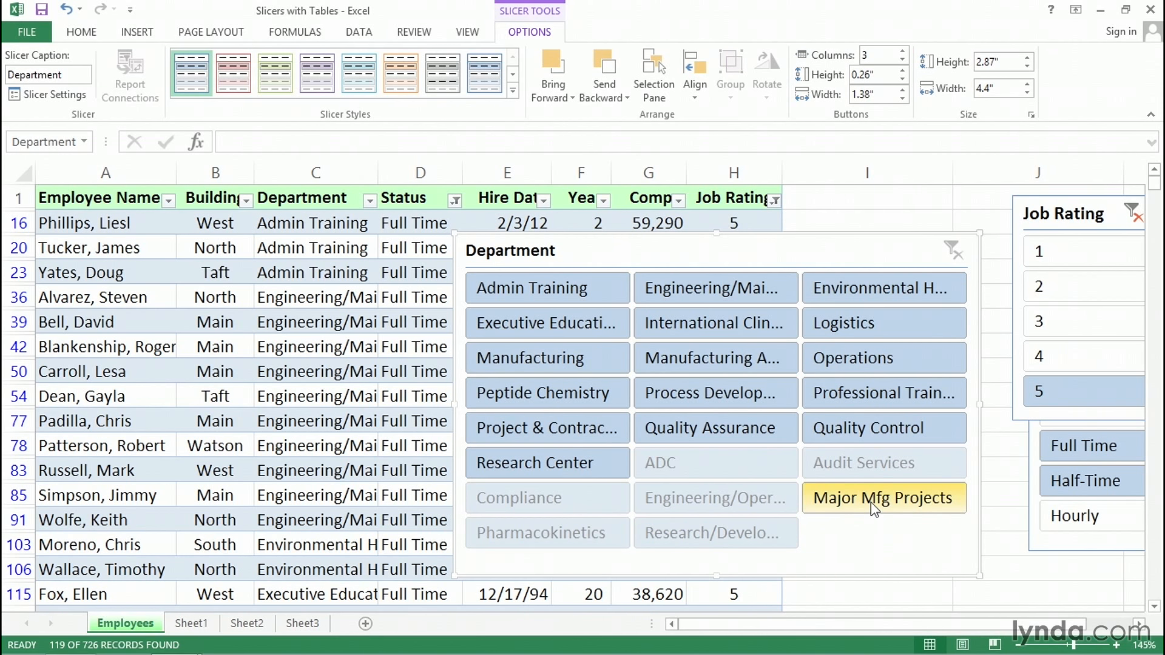
{"action": "mouse_move", "coordinate": [1065, 230]}
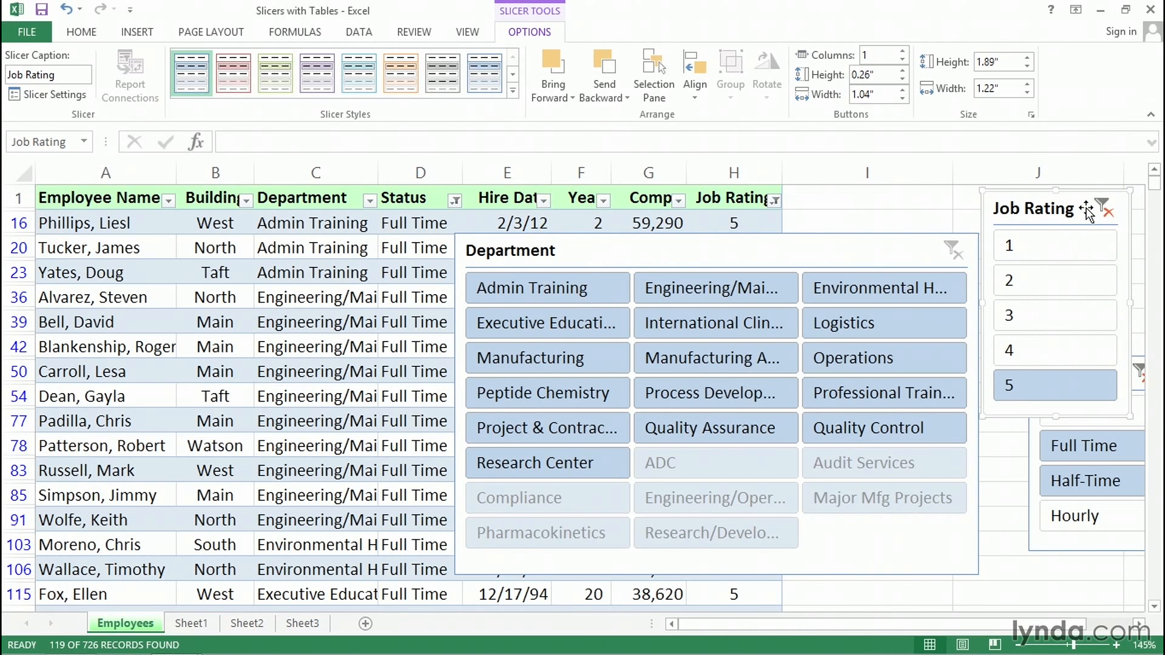
{"action": "mouse_move", "coordinate": [1102, 208]}
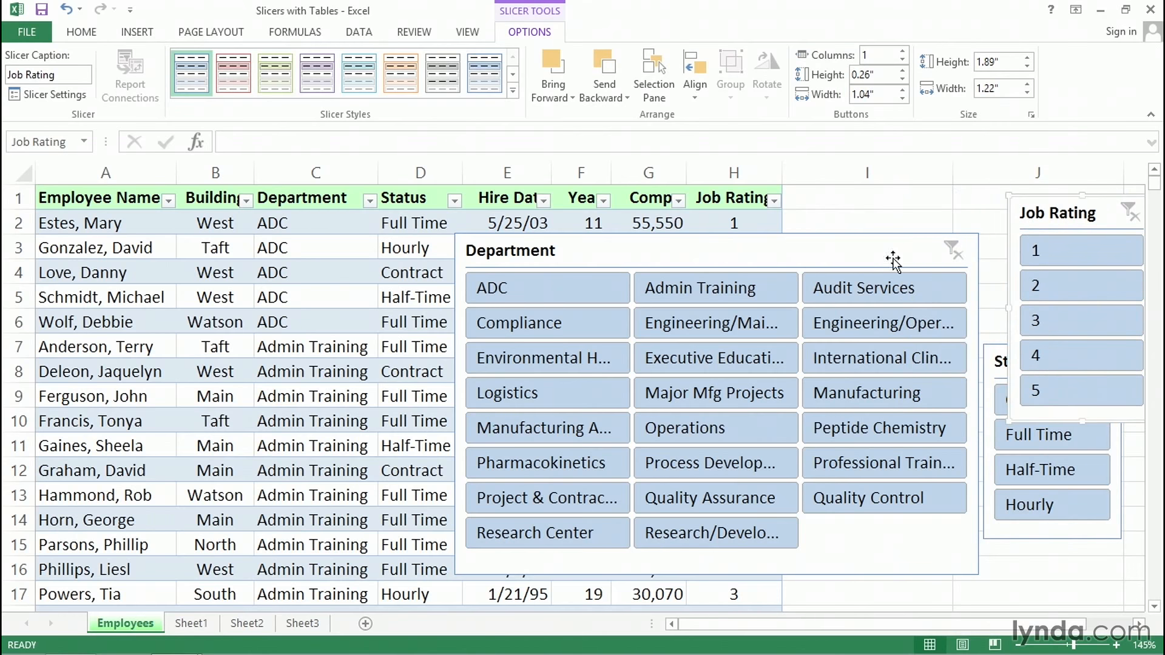
{"action": "mouse_move", "coordinate": [742, 283]}
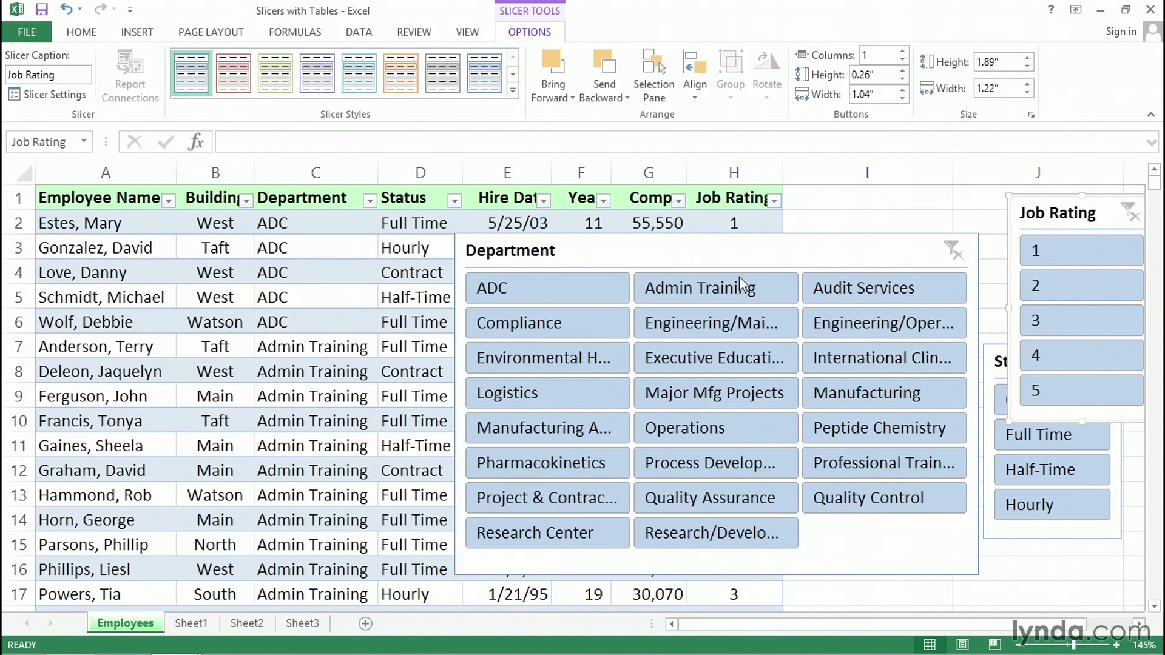
Step: Select Admin Training in the Department slicer, leaving 17 of 726 records
{"action": "left_click", "coordinate": [716, 288]}
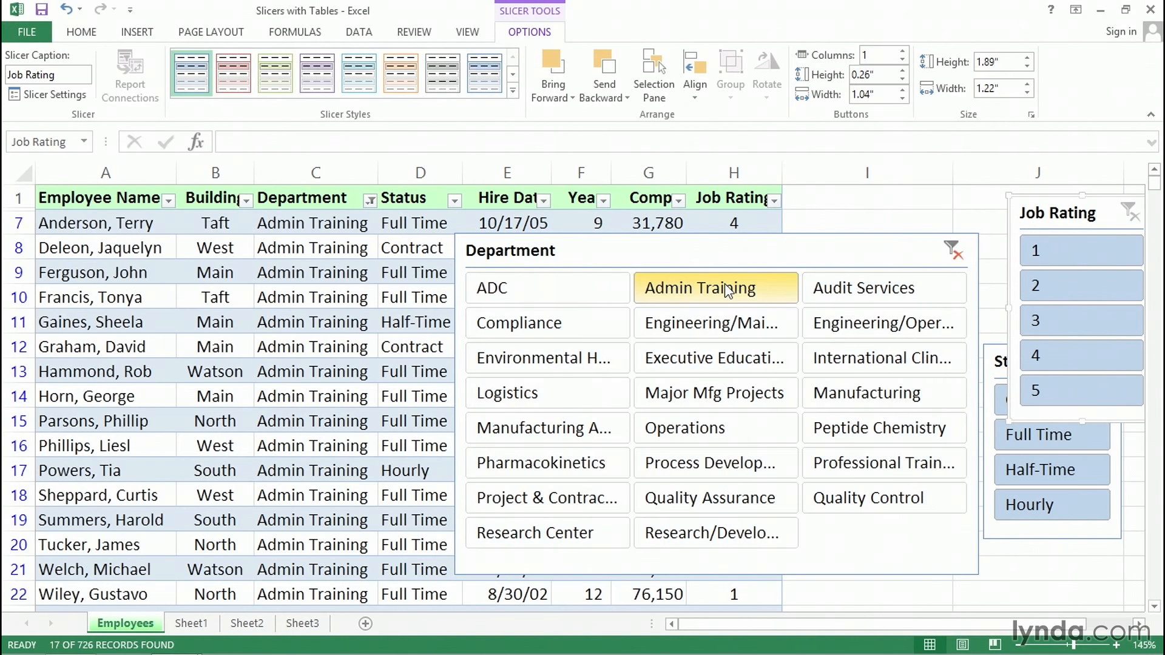
{"action": "mouse_move", "coordinate": [715, 322]}
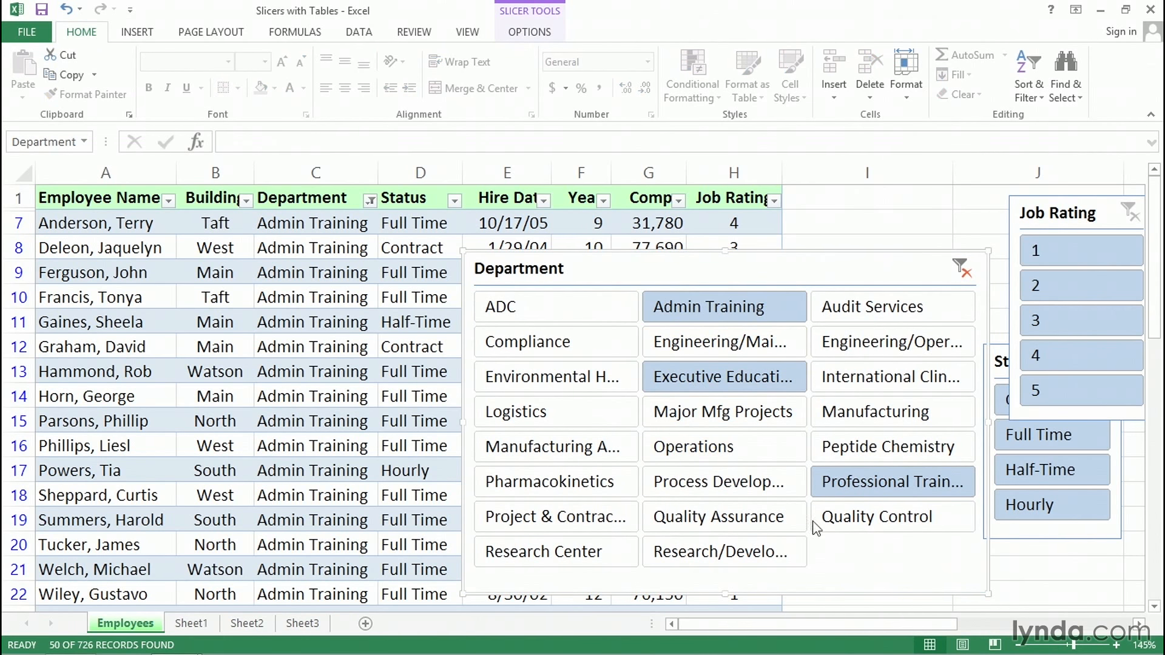
{"action": "mouse_move", "coordinate": [912, 568]}
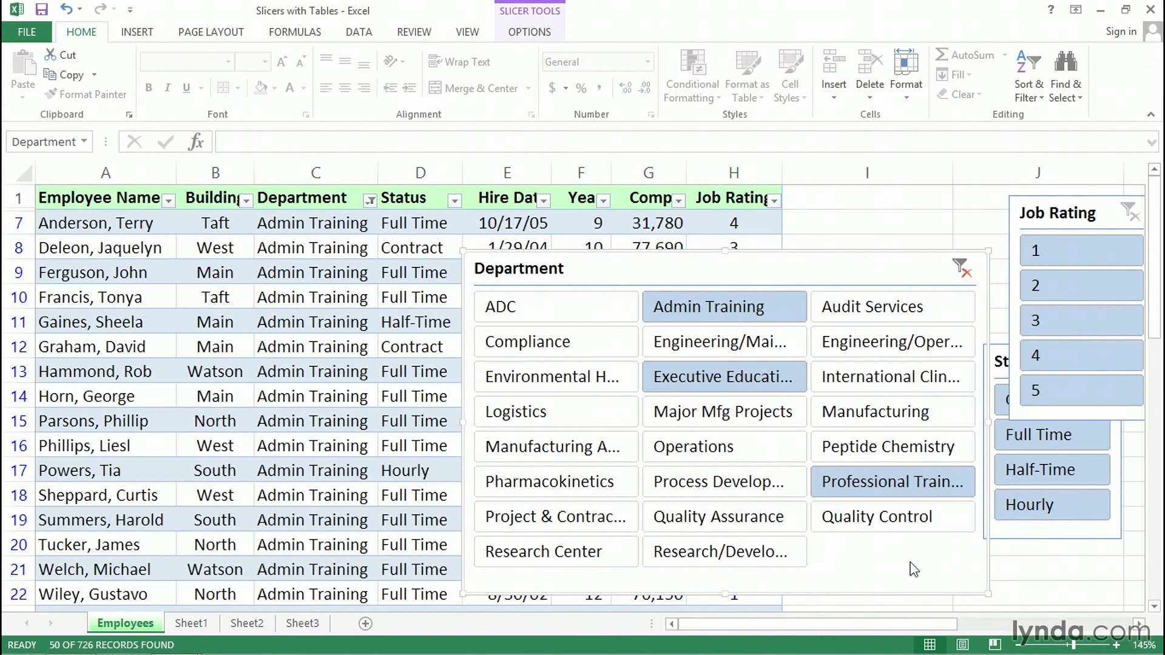
{"action": "mouse_move", "coordinate": [892, 306]}
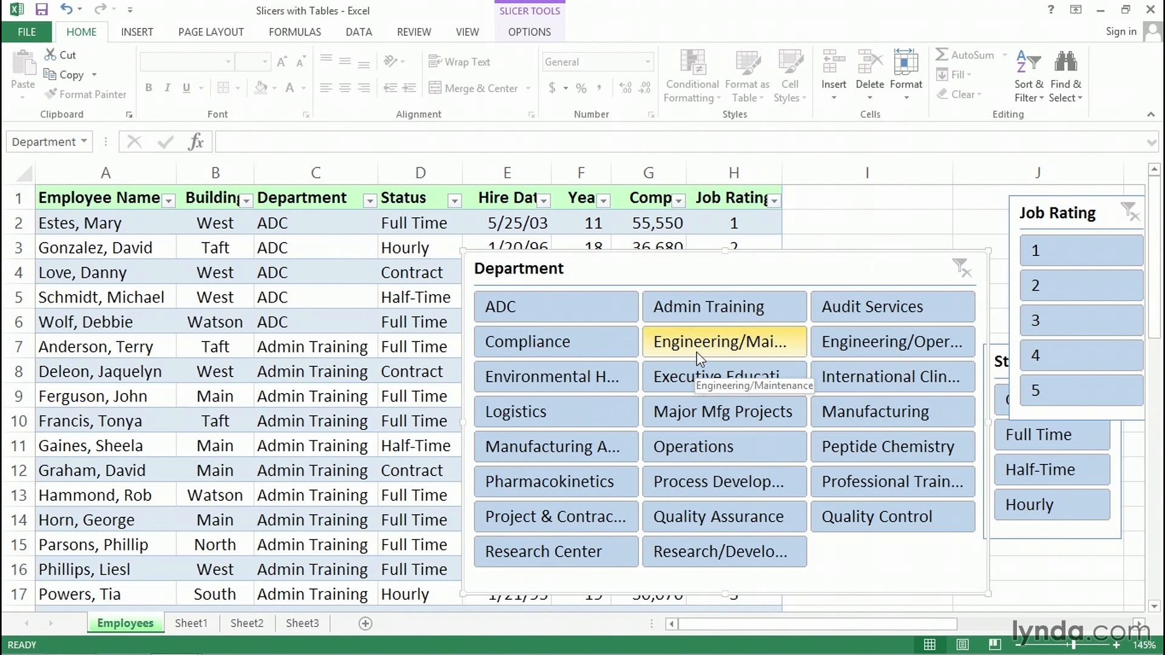
{"action": "mouse_move", "coordinate": [873, 412]}
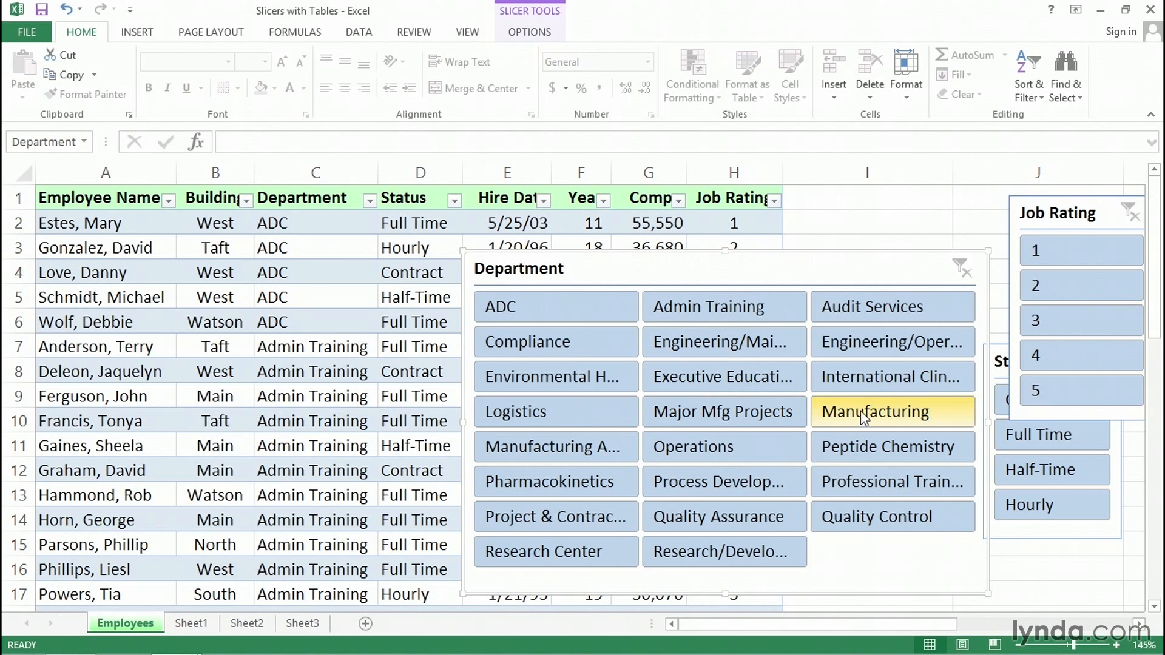
Step: Deselect Manufacturing and Major Mfg Projects in the Department slicer, leaving 572 records
{"action": "left_click", "coordinate": [891, 411]}
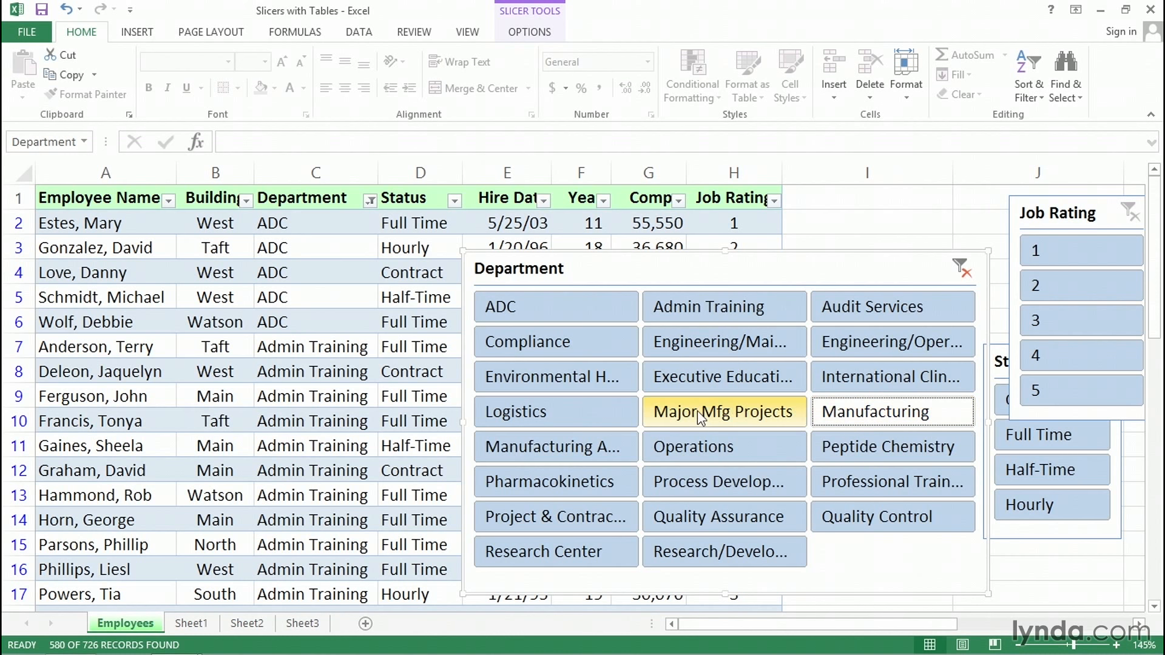
{"action": "mouse_move", "coordinate": [735, 415]}
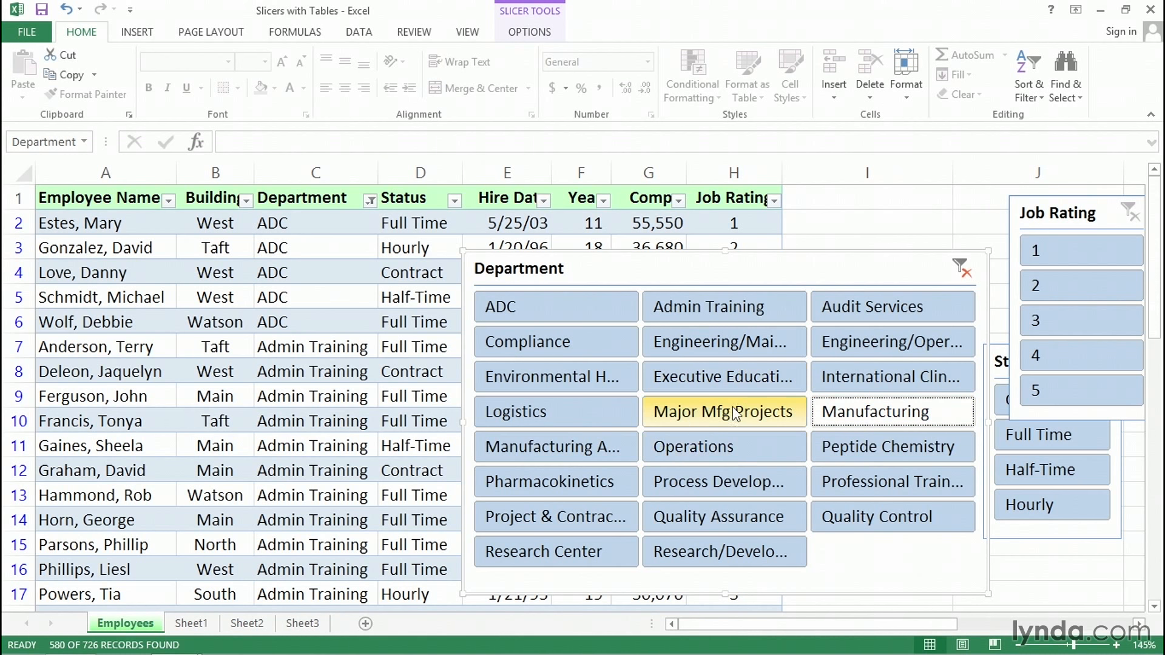
{"action": "mouse_move", "coordinate": [756, 417]}
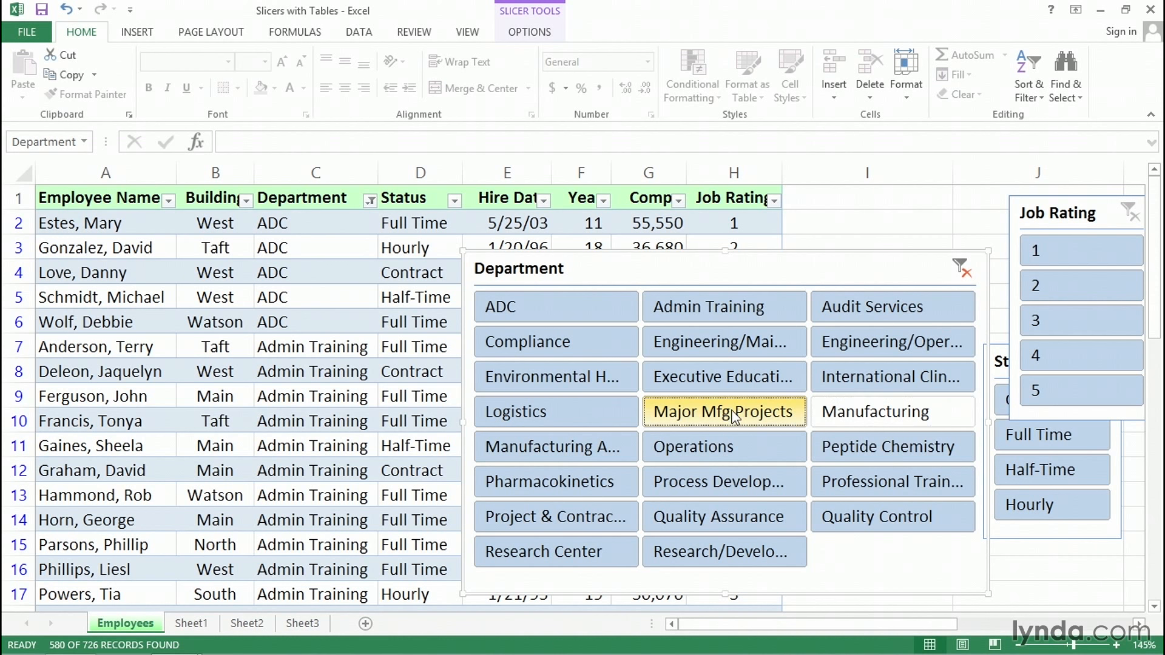
{"action": "left_click", "coordinate": [723, 411]}
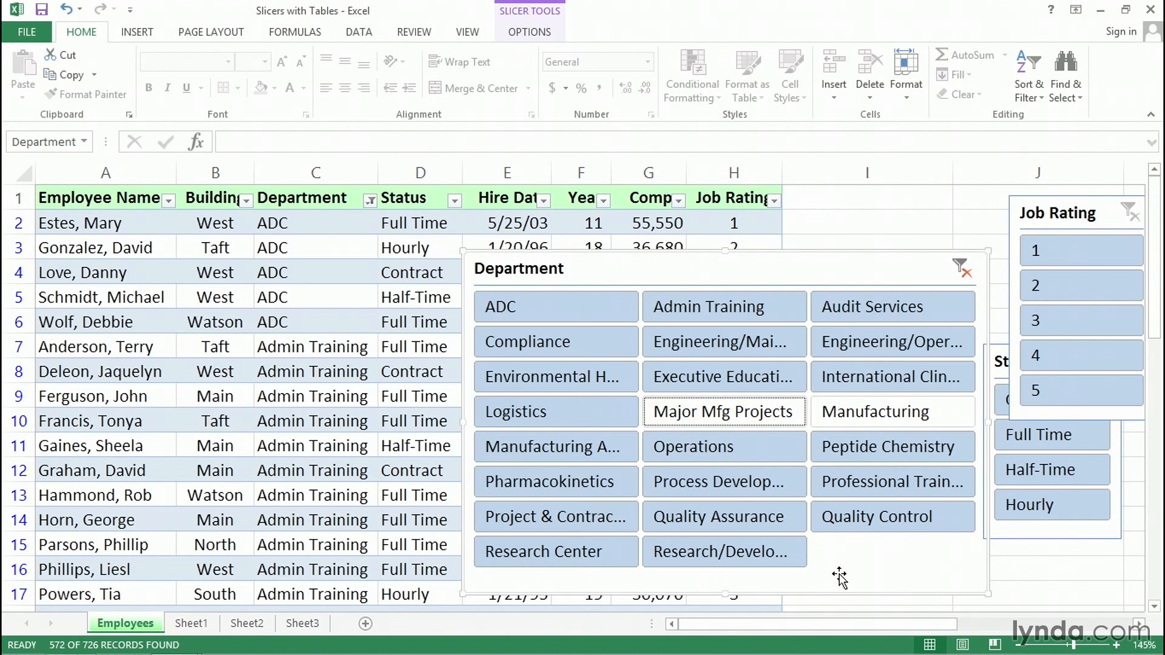
{"action": "mouse_move", "coordinate": [723, 447]}
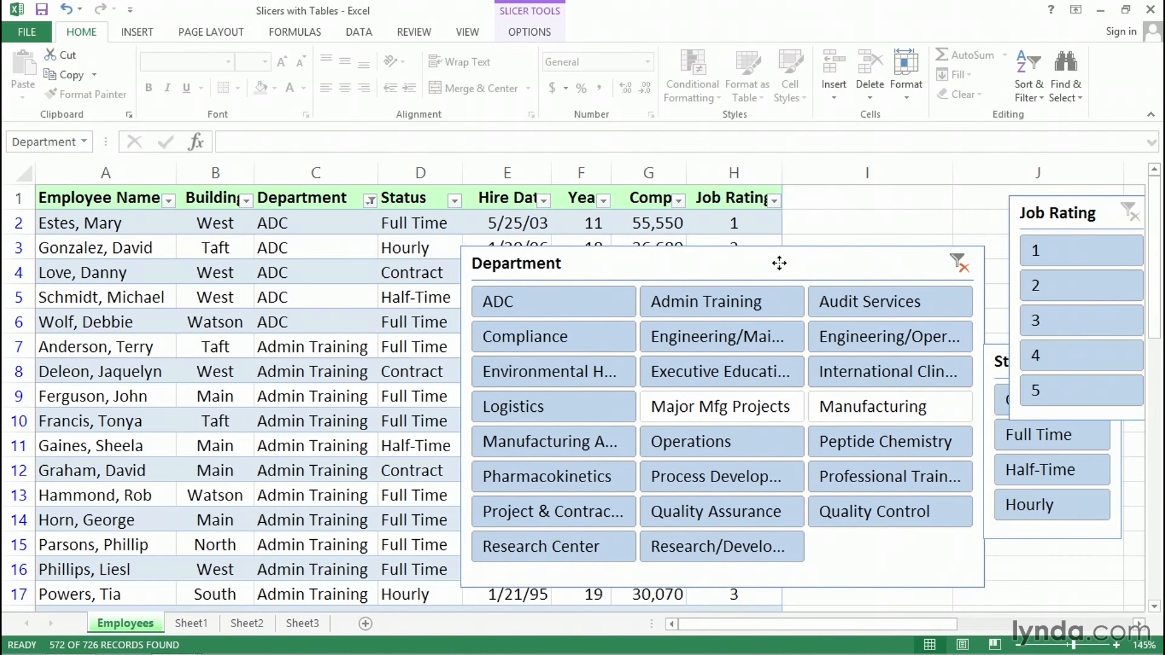
Step: Drag the Department slicer to a new spot closer to the other slicers
{"action": "left_click_drag", "start_coordinate": [779, 262], "coordinate": [787, 283]}
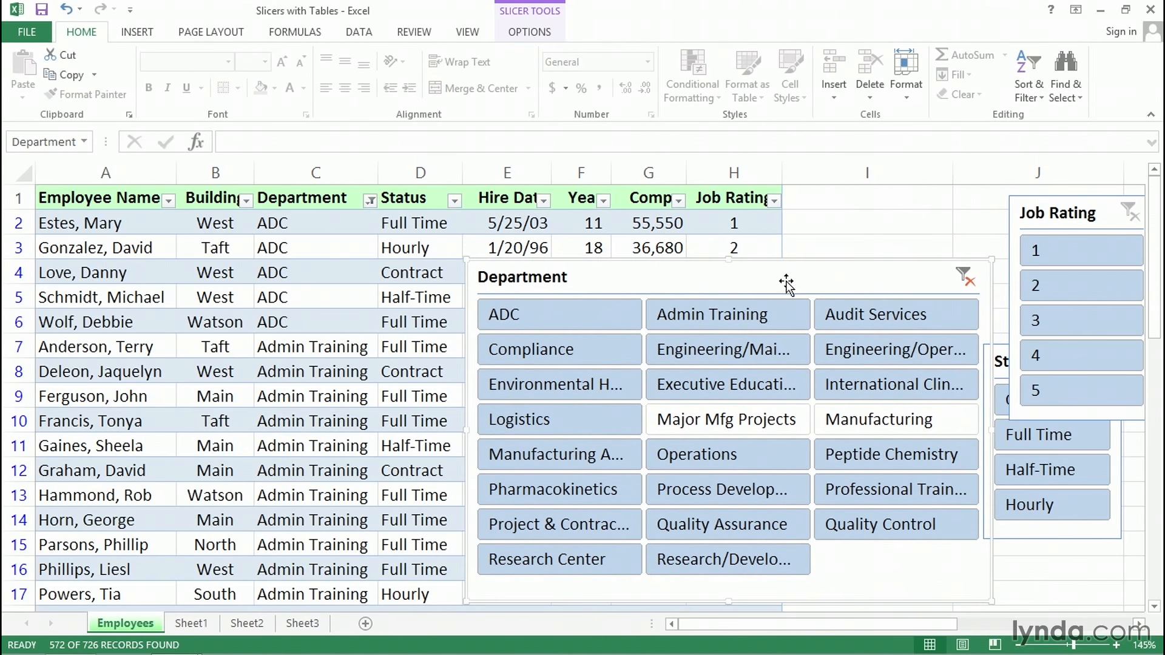
{"action": "left_click_drag", "start_coordinate": [787, 283], "coordinate": [884, 282]}
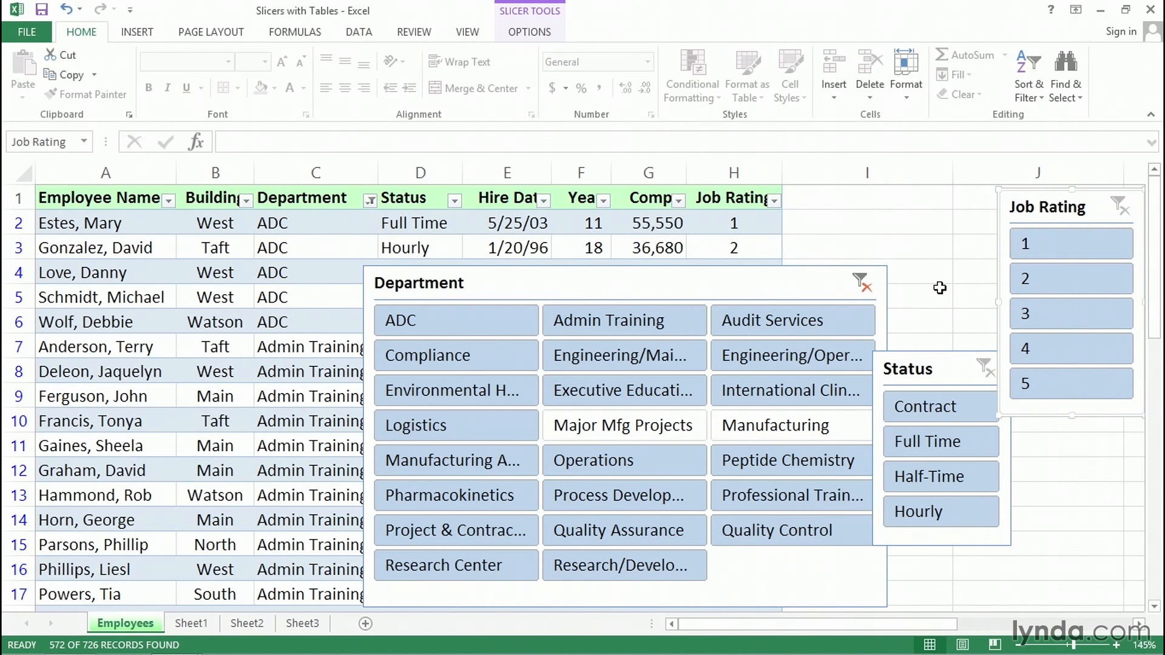
{"action": "mouse_move", "coordinate": [757, 282]}
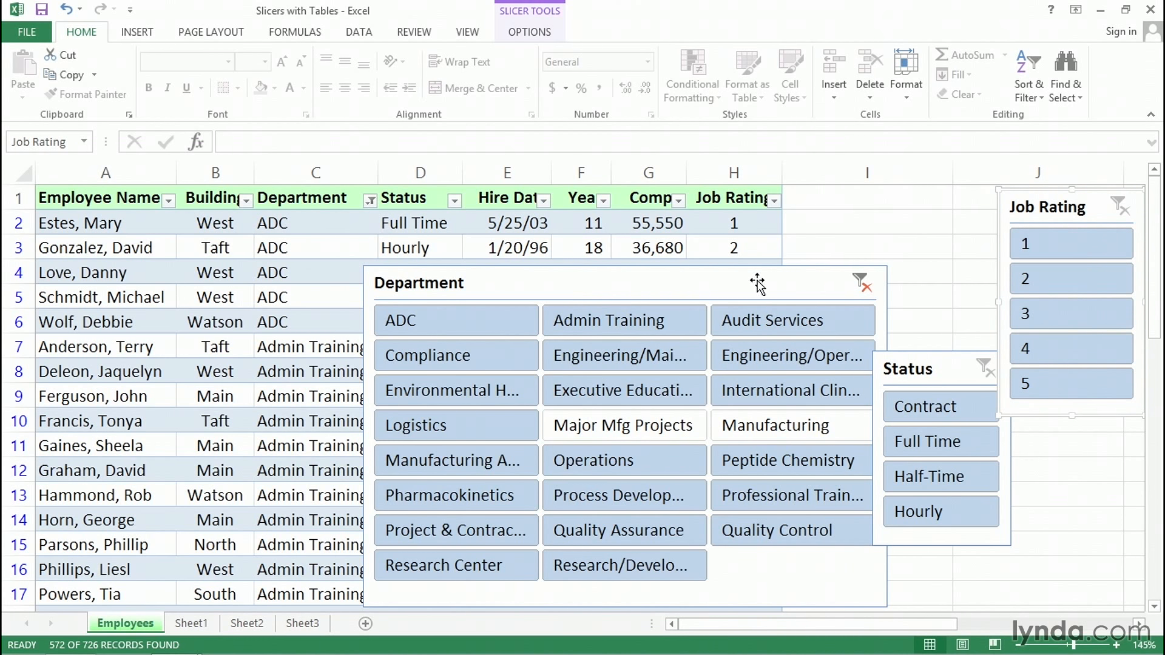
{"action": "mouse_move", "coordinate": [758, 602]}
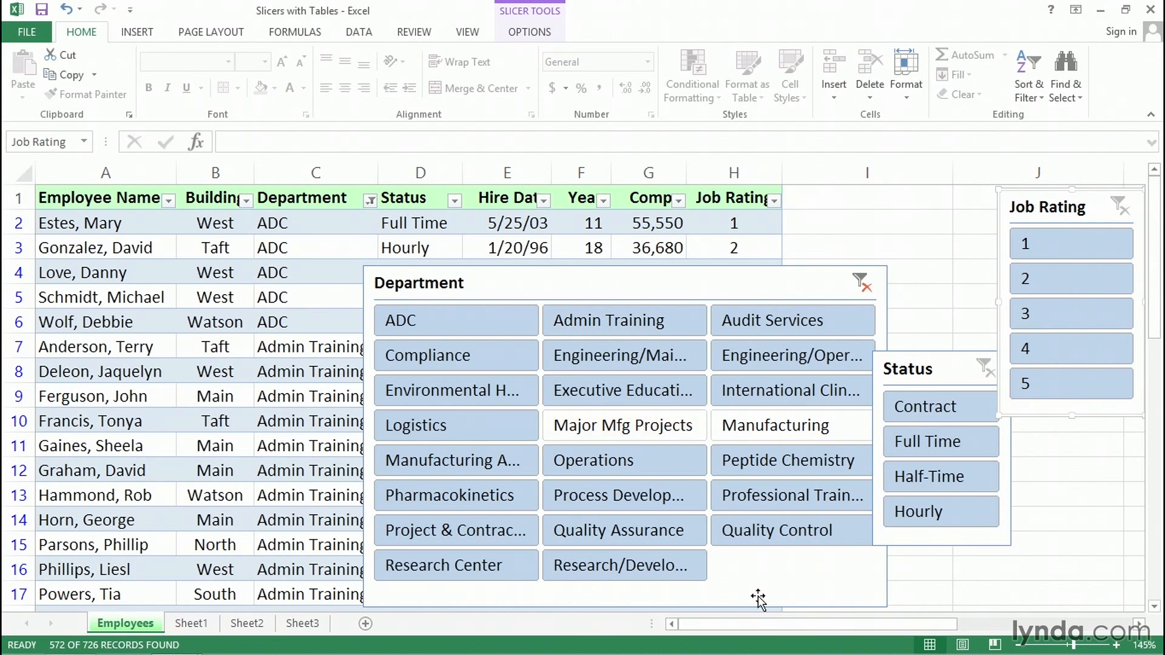
{"action": "mouse_move", "coordinate": [819, 584]}
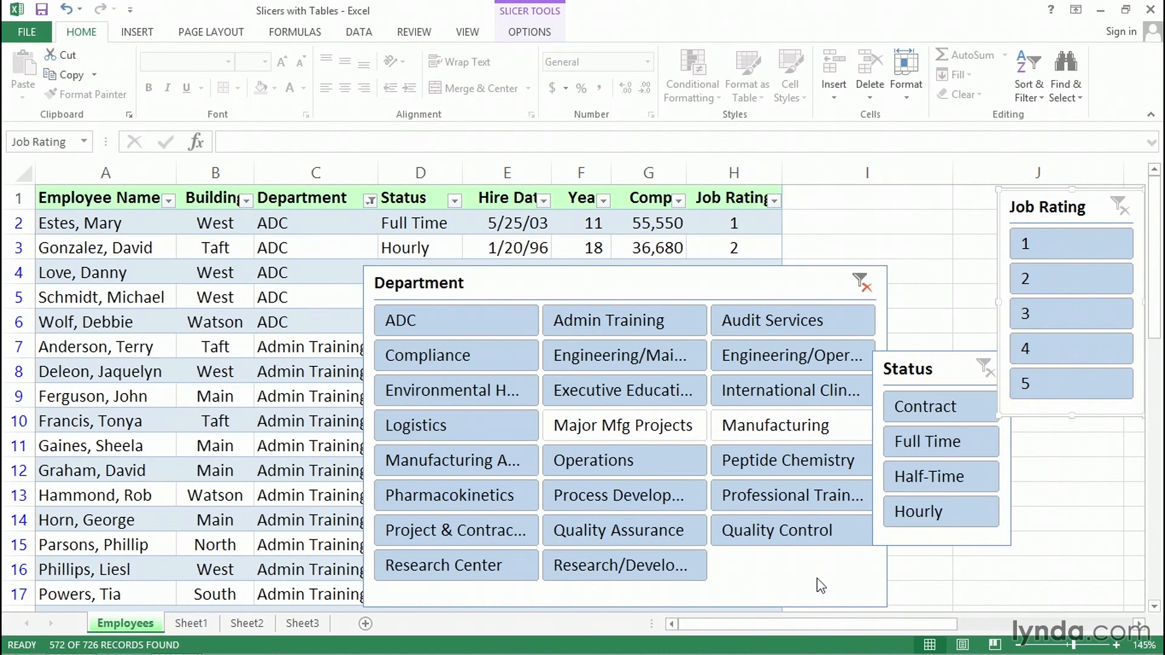
{"action": "mouse_move", "coordinate": [748, 292]}
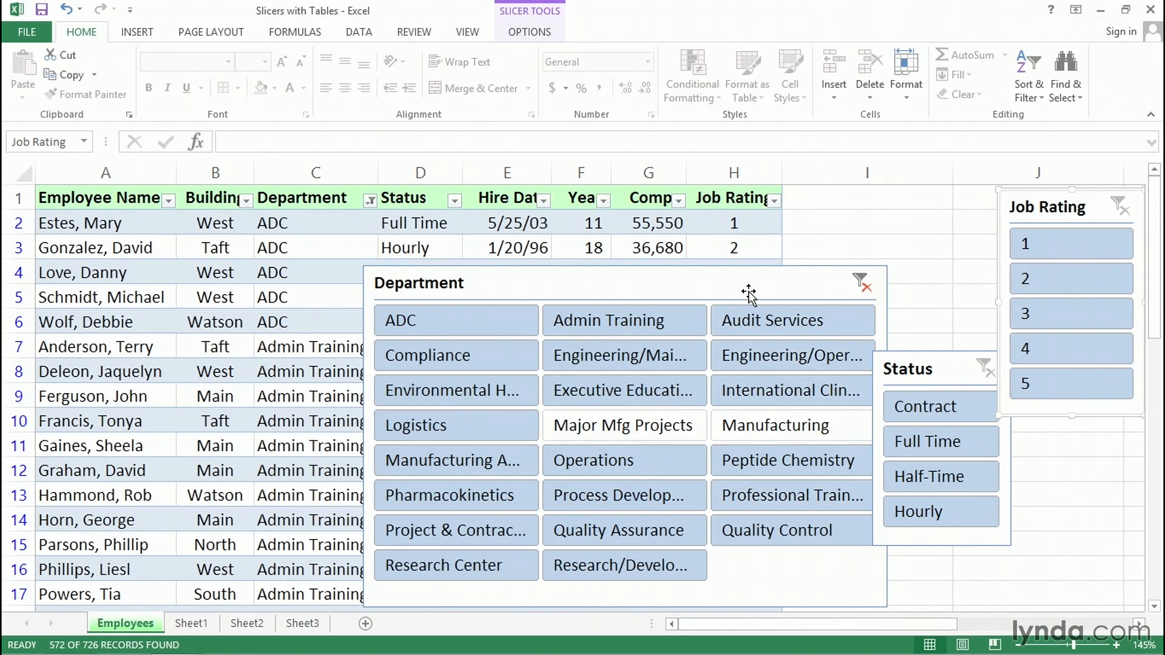